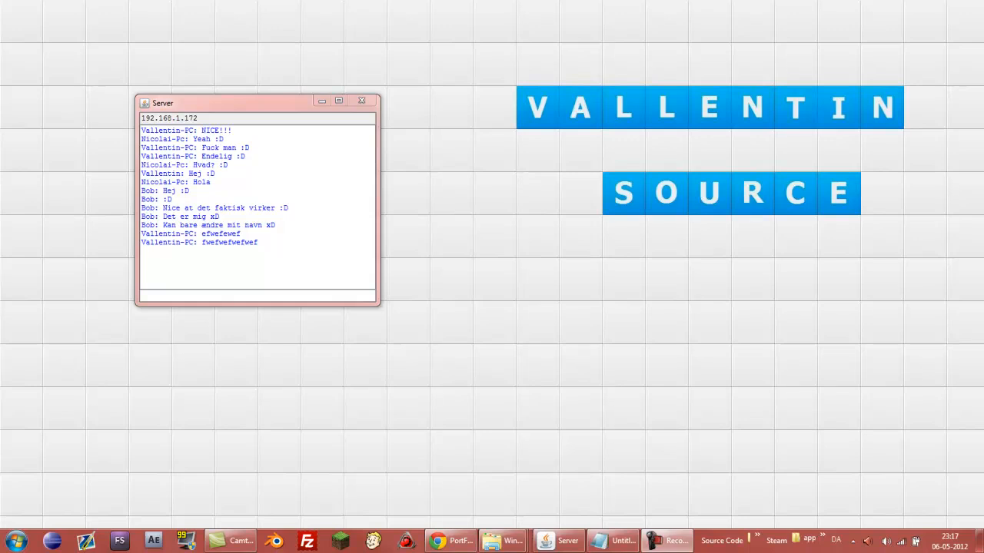
{"action": "mouse_move", "coordinate": [269, 247]}
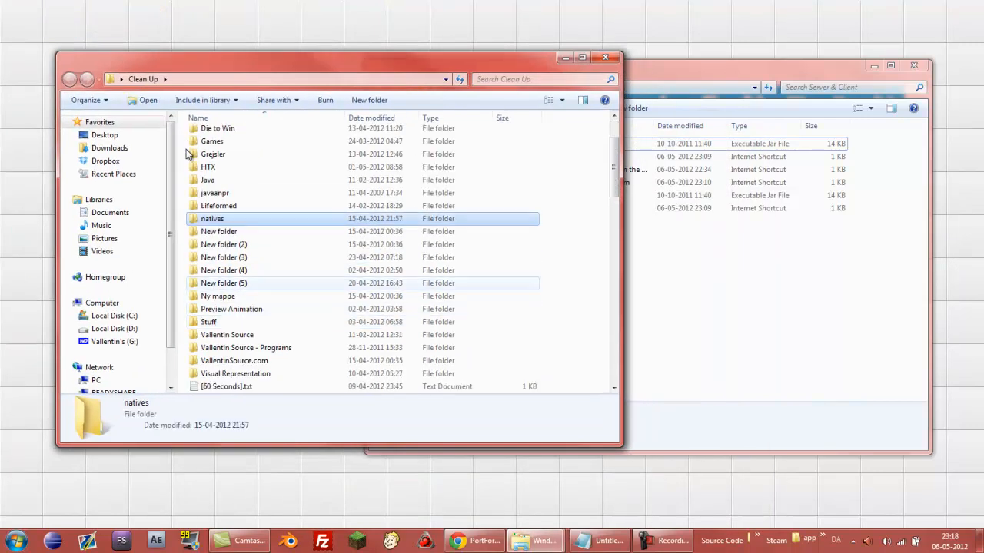
Step: Edit the Minecraft Server folder's server.properties file in Notepad++
{"action": "double_click", "coordinate": [212, 141]}
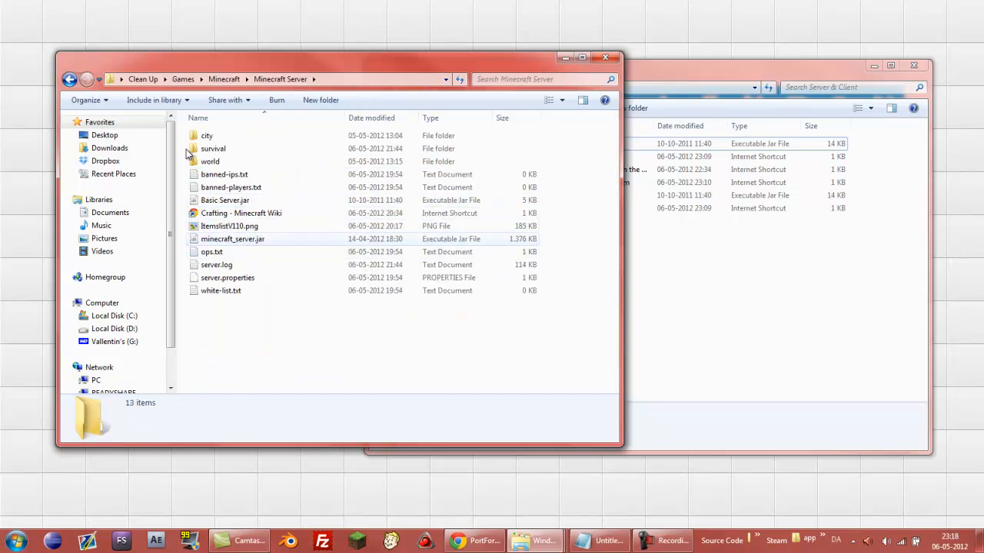
{"action": "right_click", "coordinate": [228, 278]}
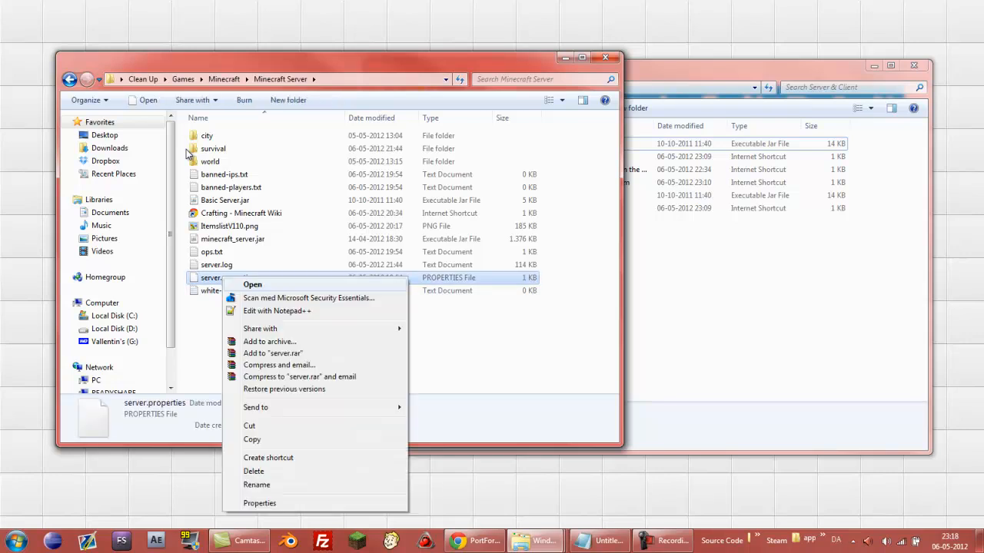
{"action": "left_click", "coordinate": [273, 310]}
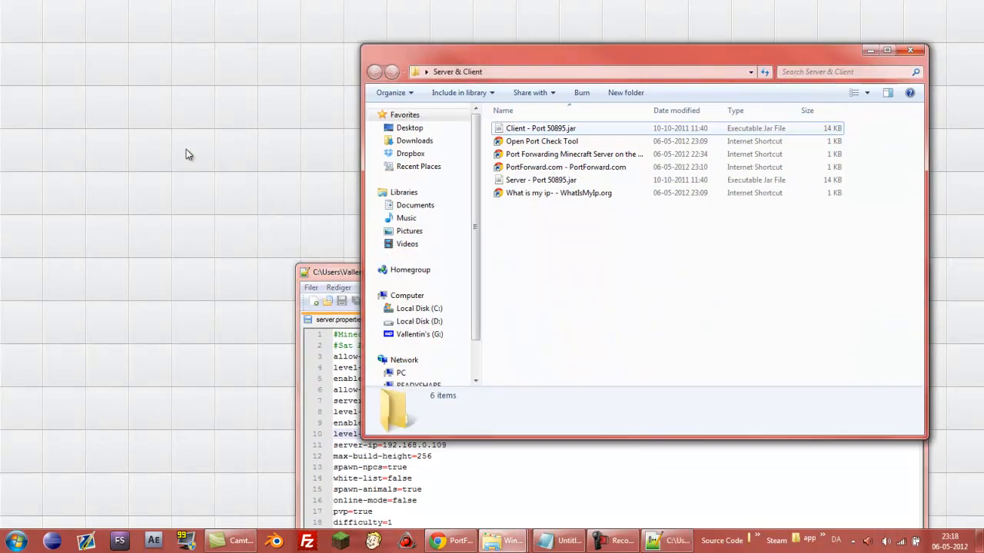
Step: Launch the Server - Port 50895.jar chat server and go to PortForward.com
{"action": "double_click", "coordinate": [540, 180]}
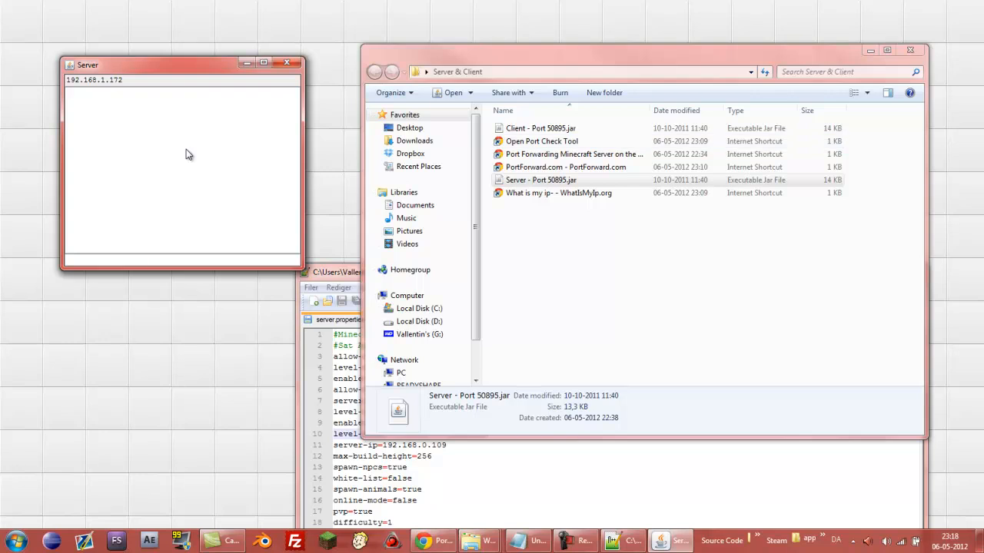
{"action": "double_click", "coordinate": [96, 80]}
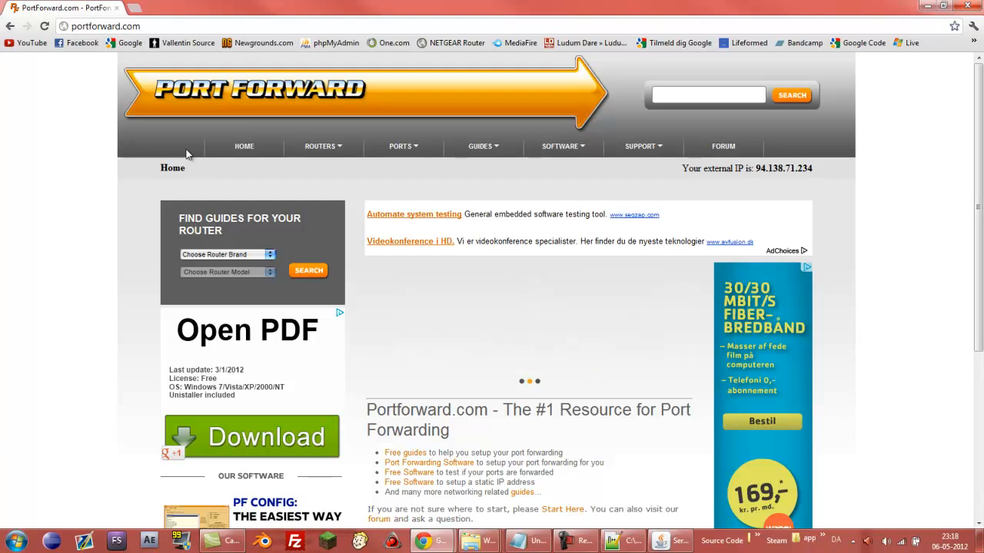
Step: Browse the Routers list by manufacturer and choose Netgear
{"action": "left_click", "coordinate": [319, 146]}
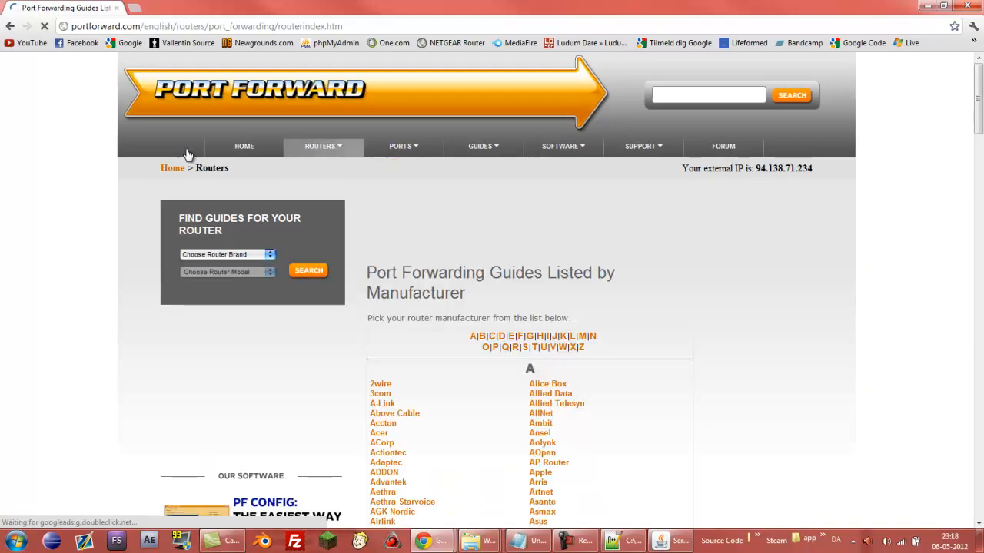
{"action": "left_click", "coordinate": [322, 146]}
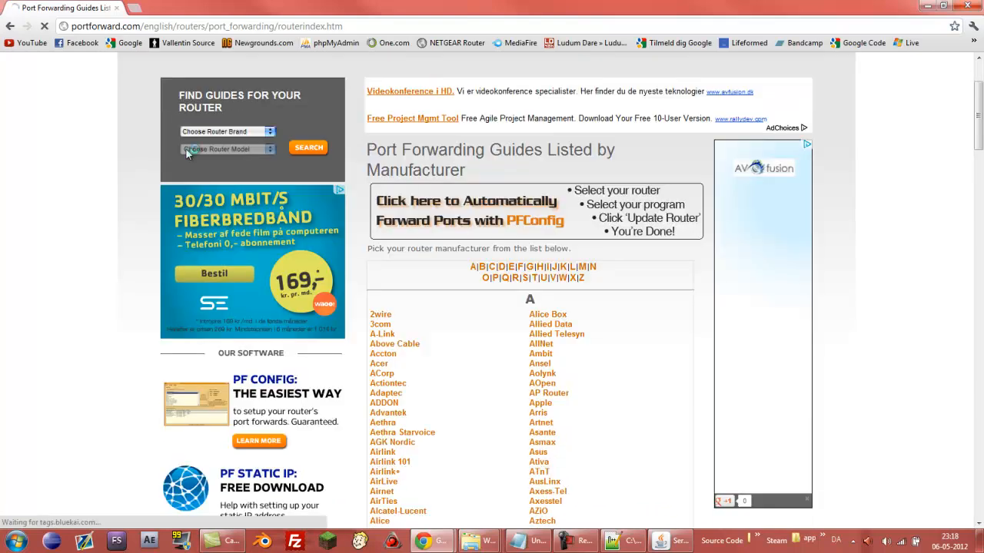
{"action": "scroll", "scroll_direction": "down", "scroll_amount": 3}
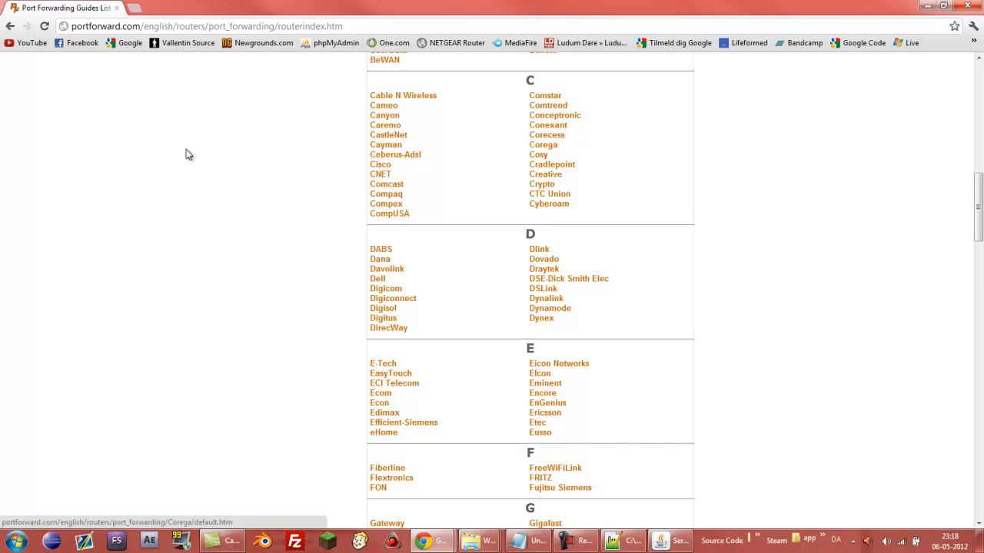
{"action": "scroll", "scroll_direction": "down", "scroll_amount": 3}
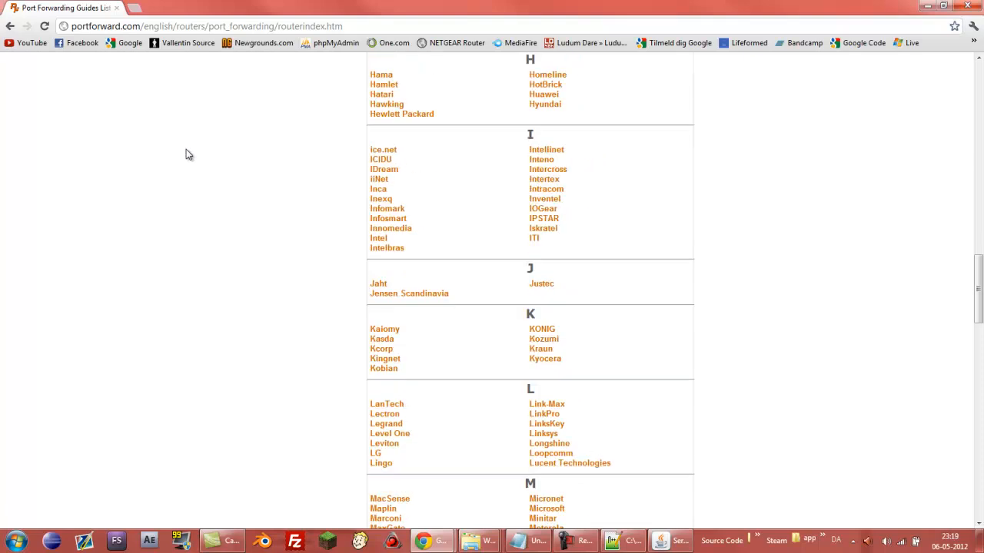
{"action": "scroll", "scroll_direction": "down", "scroll_amount": 3}
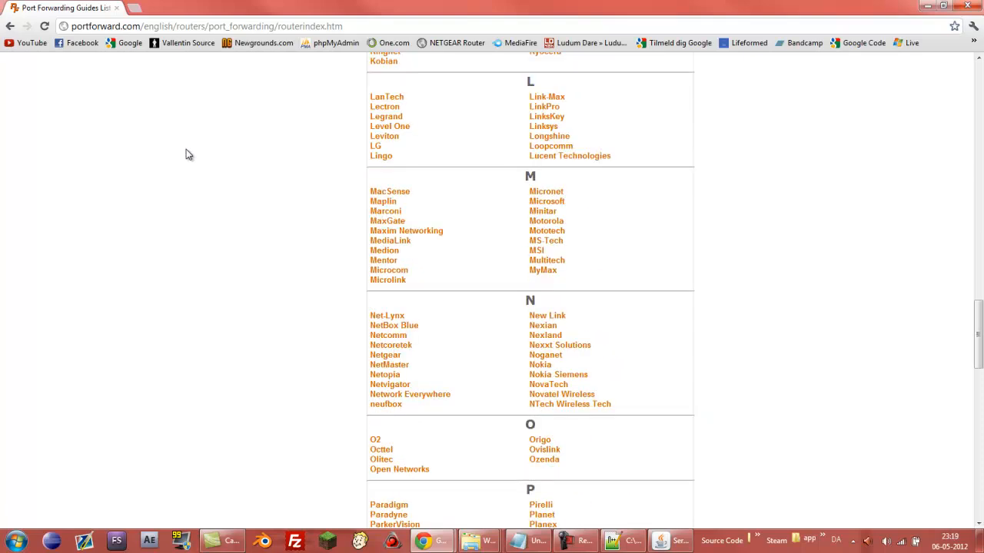
{"action": "scroll", "scroll_direction": "down", "scroll_amount": 3}
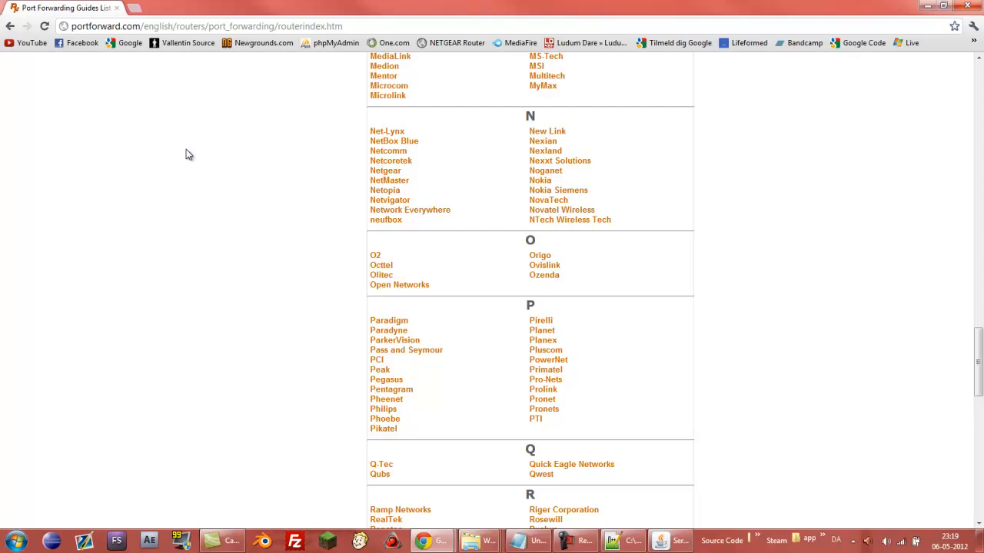
{"action": "left_click", "coordinate": [385, 170]}
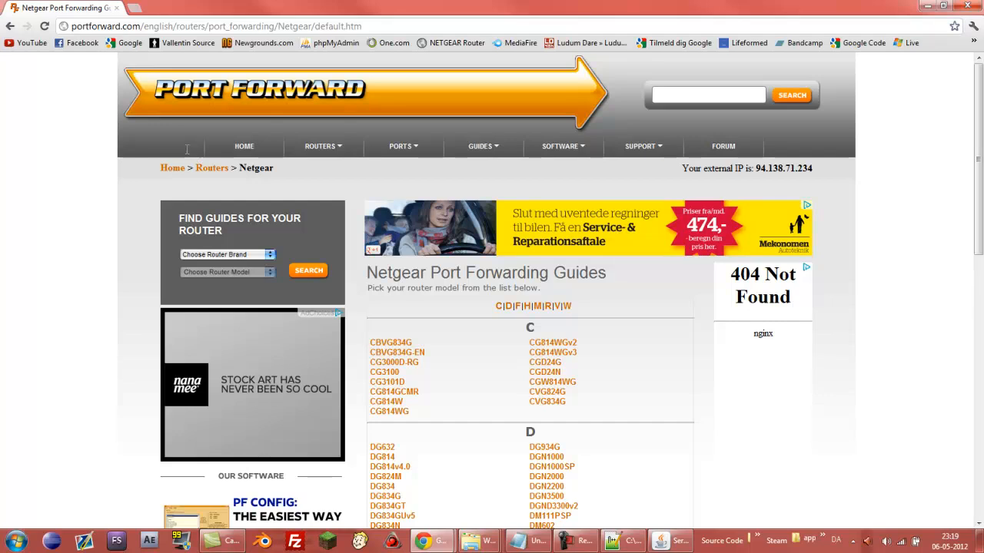
Step: Scroll down the Netgear Port Forwarding Guides model list
{"action": "scroll", "scroll_direction": "down", "scroll_amount": 3}
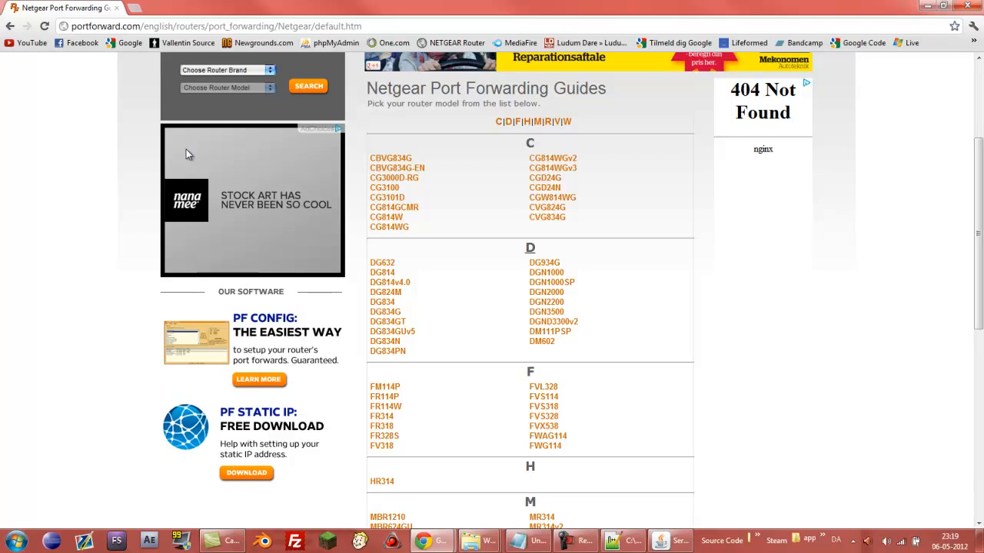
{"action": "scroll", "scroll_direction": "down", "scroll_amount": 3}
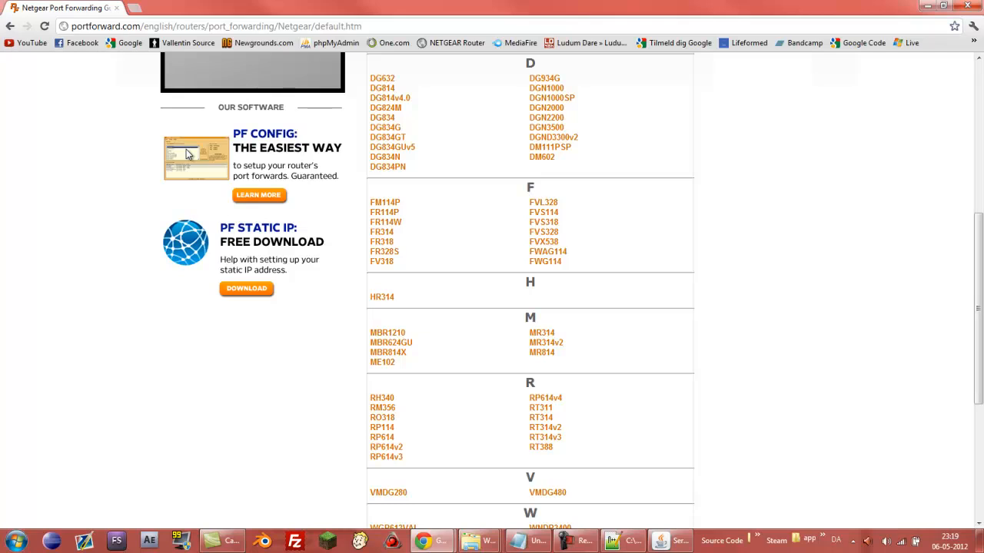
{"action": "scroll", "scroll_direction": "down", "scroll_amount": 3}
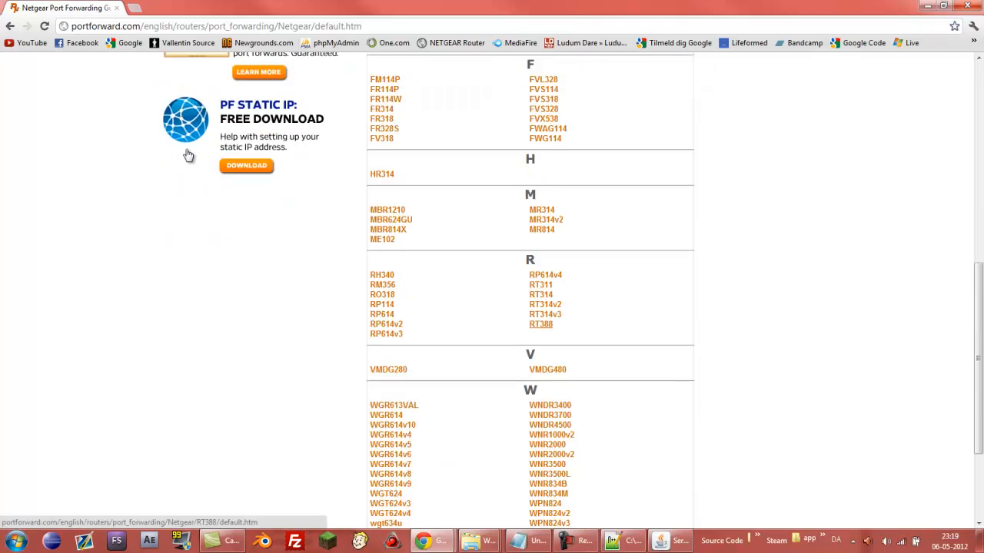
{"action": "scroll", "scroll_direction": "down", "scroll_amount": 3}
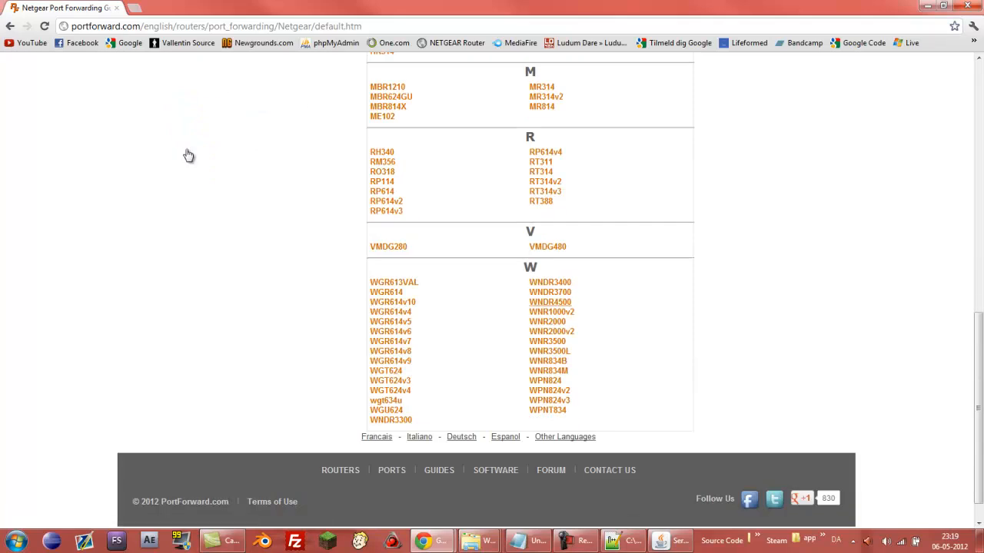
{"action": "mouse_move", "coordinate": [547, 312]}
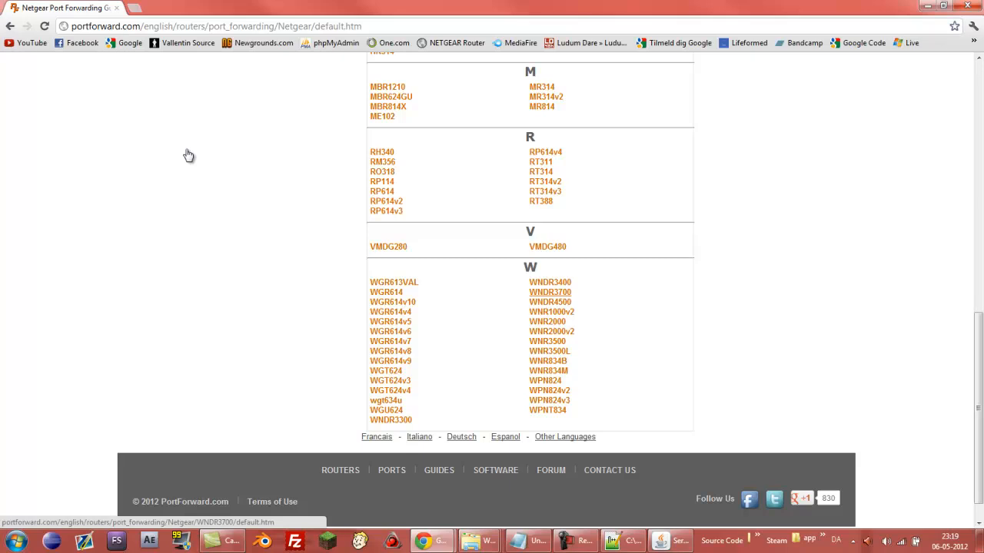
Step: Choose the WNDR3700 guide for Minecraft Server and view its port 25565 Entry #1 settings
{"action": "left_click", "coordinate": [549, 292]}
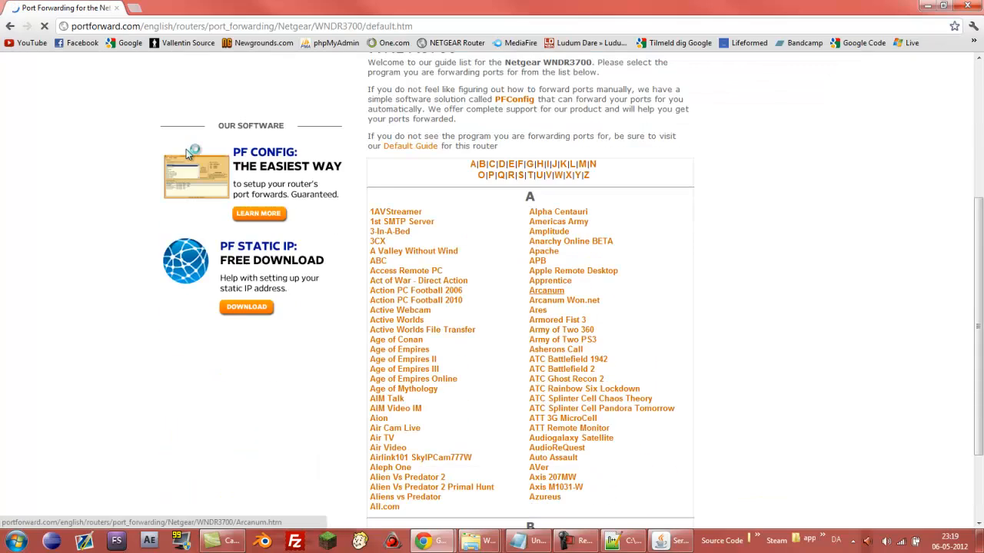
{"action": "scroll", "scroll_direction": "down", "scroll_amount": 3}
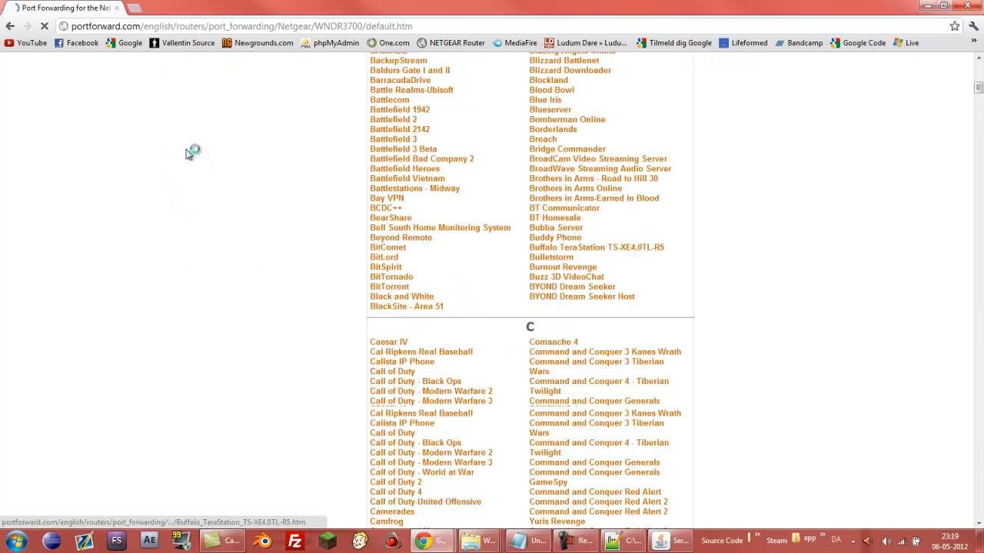
{"action": "scroll", "scroll_direction": "down", "scroll_amount": 3}
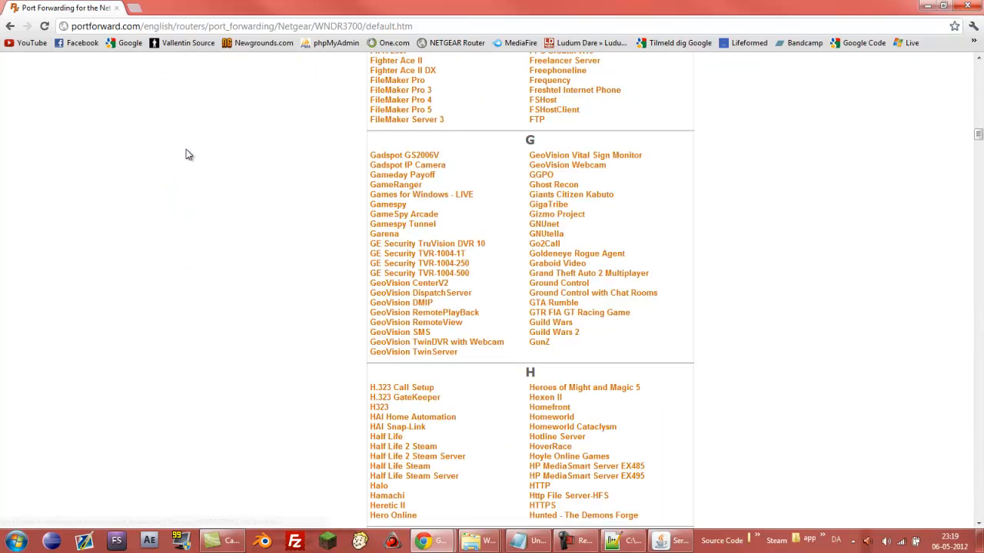
{"action": "scroll", "scroll_direction": "down", "scroll_amount": 3}
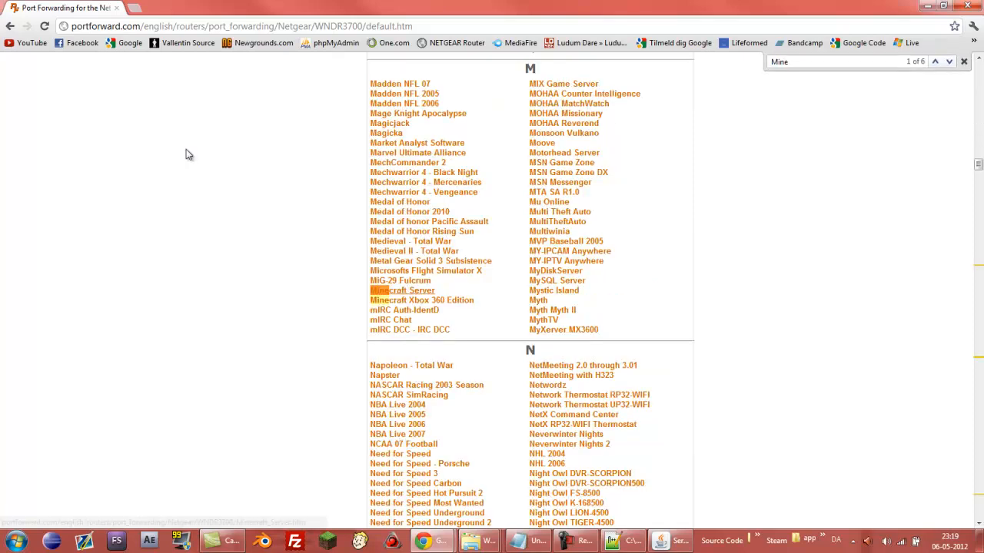
{"action": "left_click", "coordinate": [399, 290]}
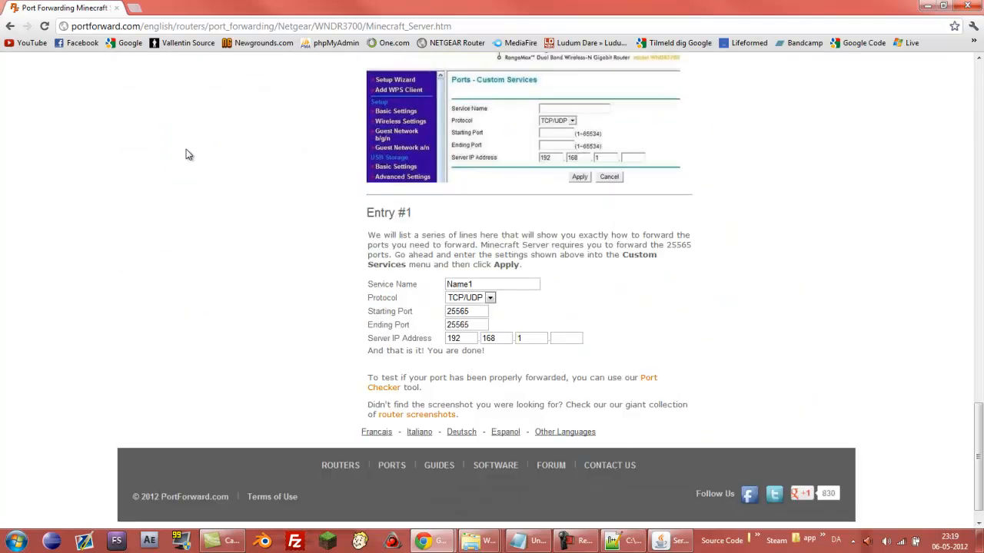
{"action": "scroll", "scroll_direction": "down", "scroll_amount": 3}
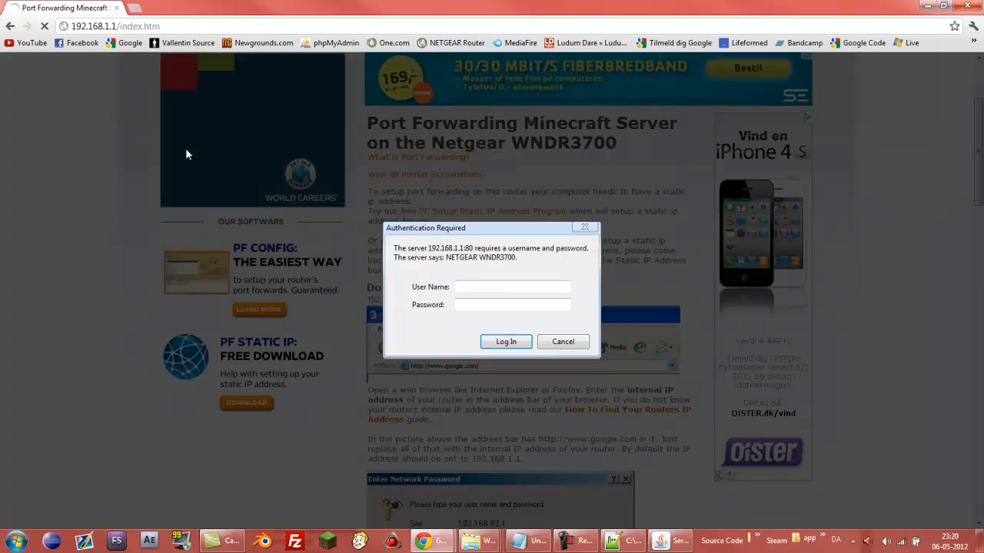
Step: Log in to the NETGEAR router admin as user admin with its password
{"action": "left_click", "coordinate": [563, 341]}
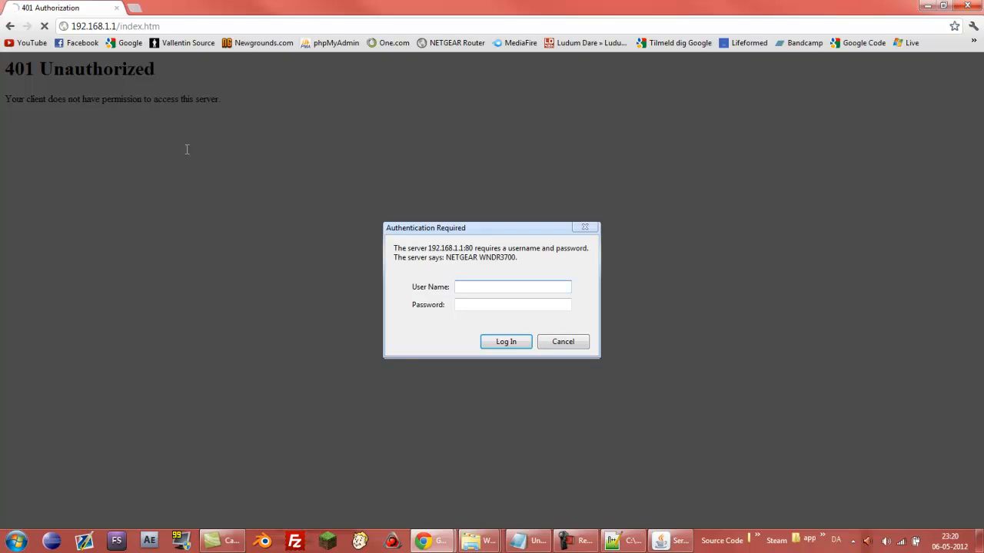
{"action": "left_click", "coordinate": [512, 287]}
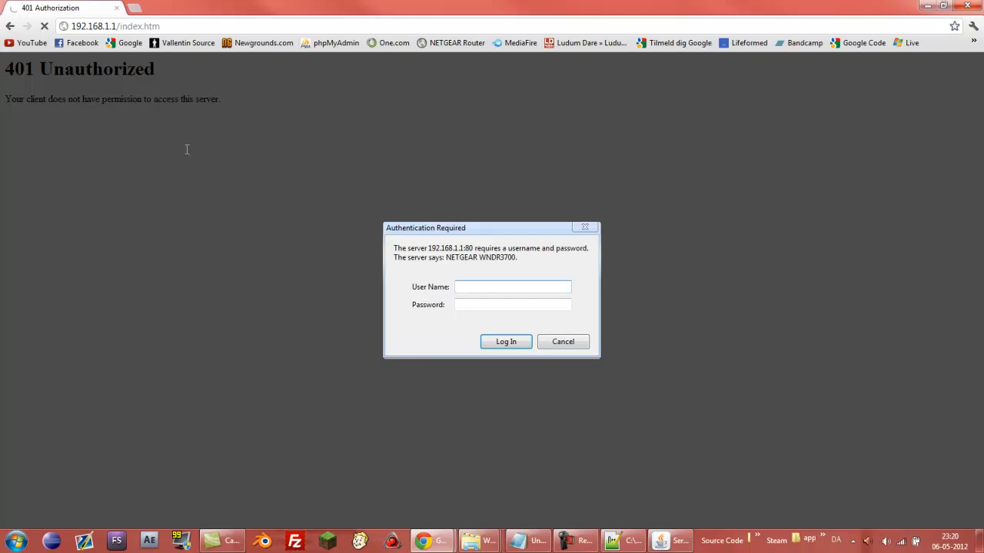
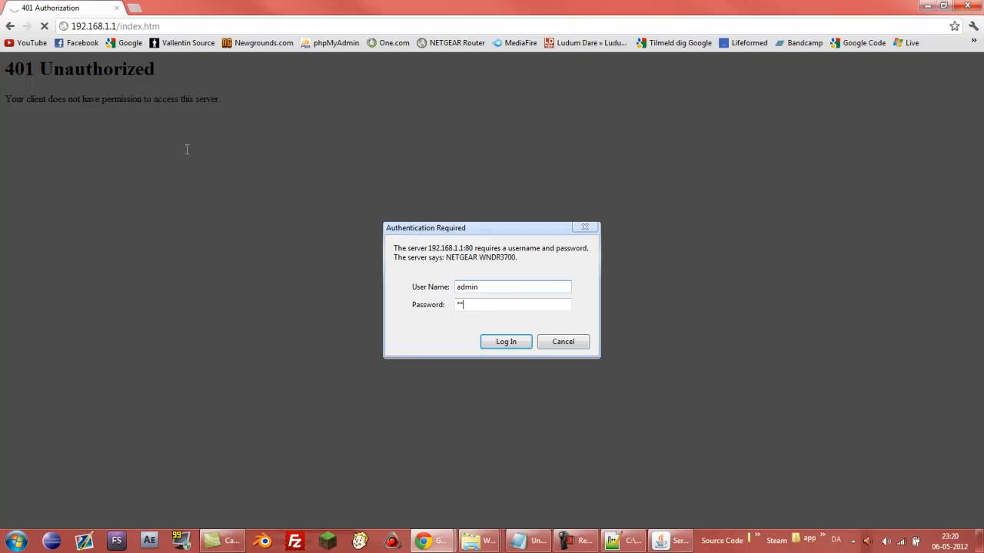
{"action": "key", "text": "Backspace"}
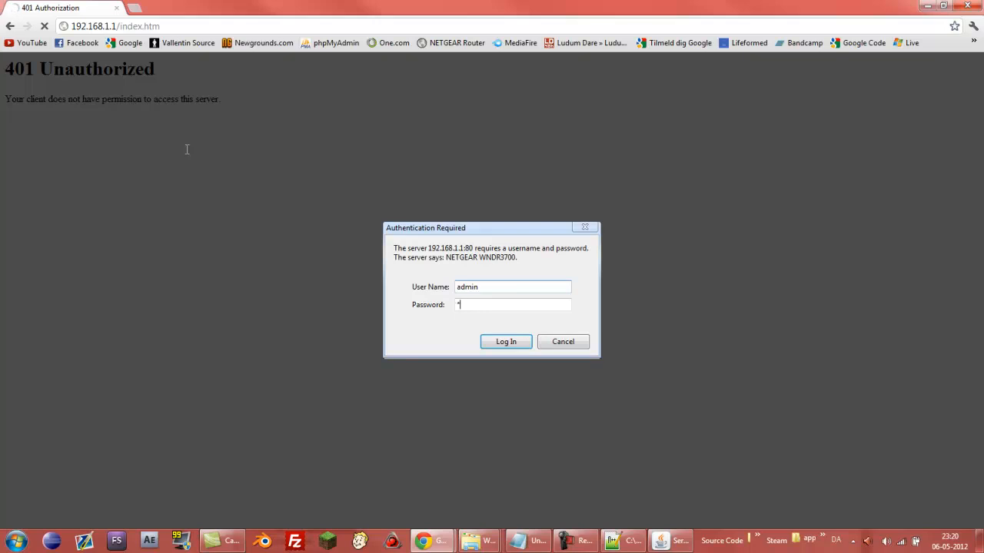
{"action": "left_click", "coordinate": [505, 342]}
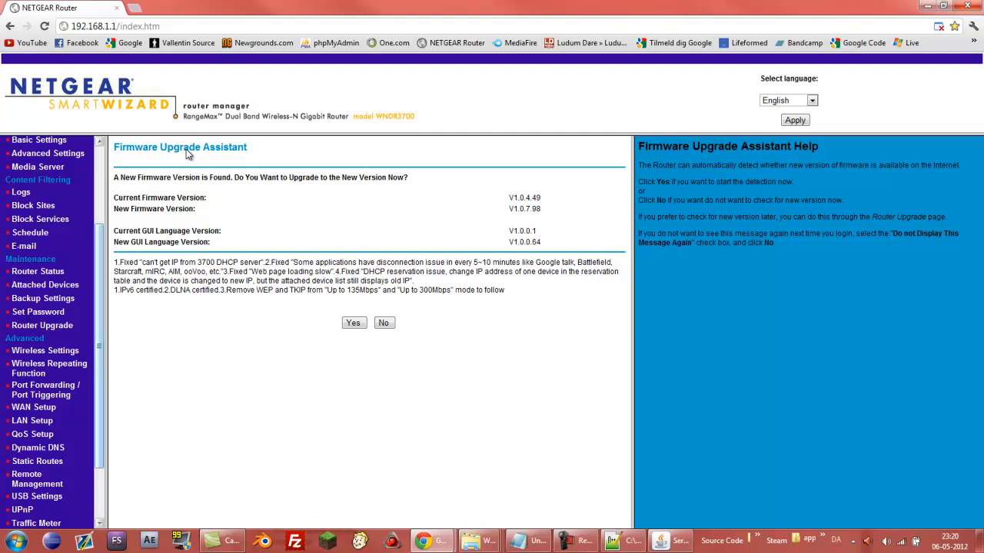
Step: Go to Port Forwarding / Port Triggering and add a custom service
{"action": "scroll", "scroll_direction": "down", "scroll_amount": 3}
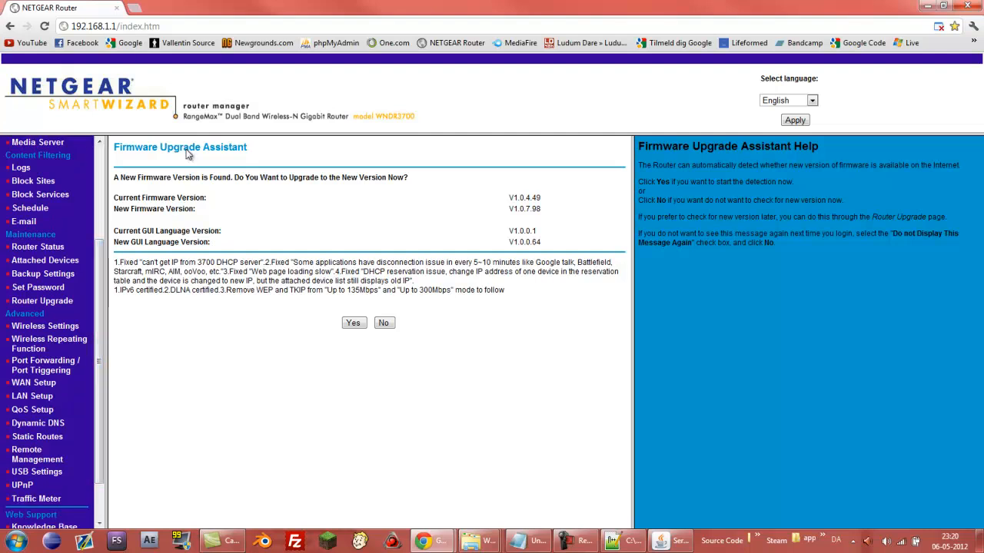
{"action": "scroll", "scroll_direction": "down", "scroll_amount": 3}
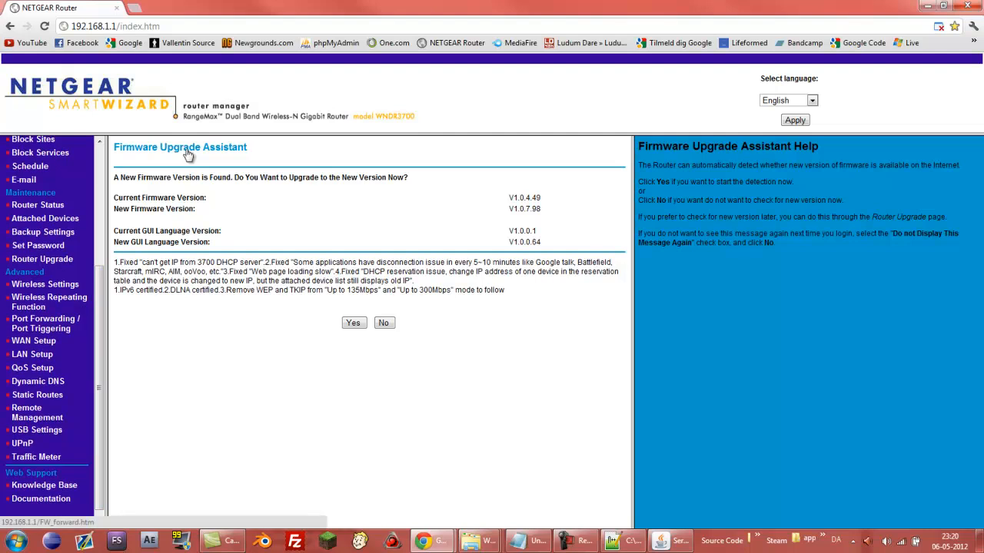
{"action": "left_click", "coordinate": [46, 323]}
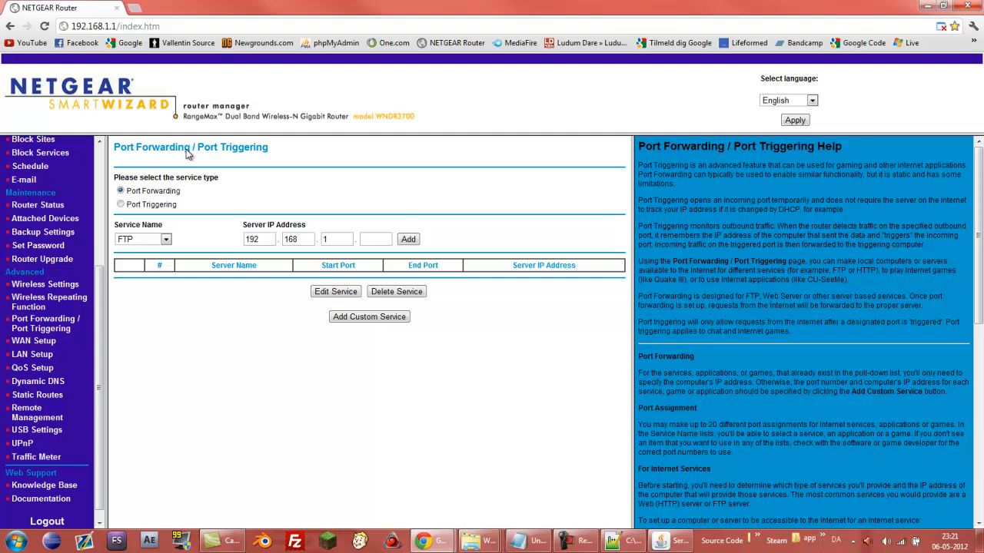
{"action": "left_click", "coordinate": [368, 317]}
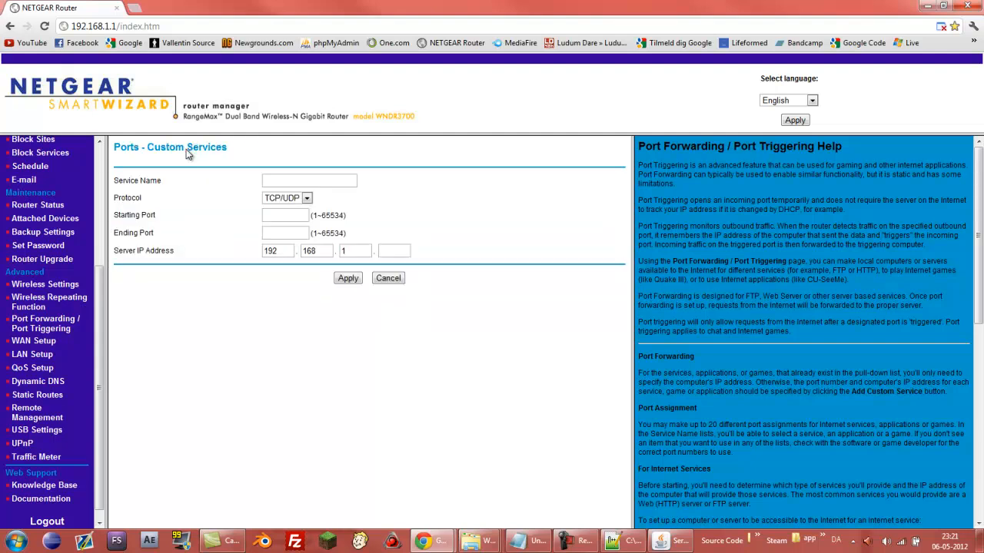
Step: Name the custom service Service1 and keep the TCP/UDP protocol
{"action": "left_click", "coordinate": [309, 180]}
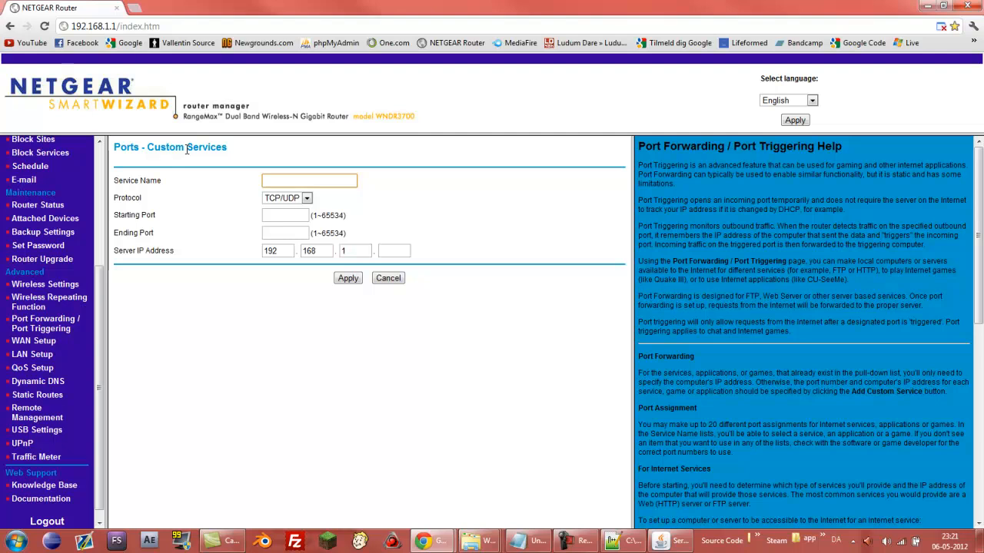
{"action": "type", "text": "Minecraft"}
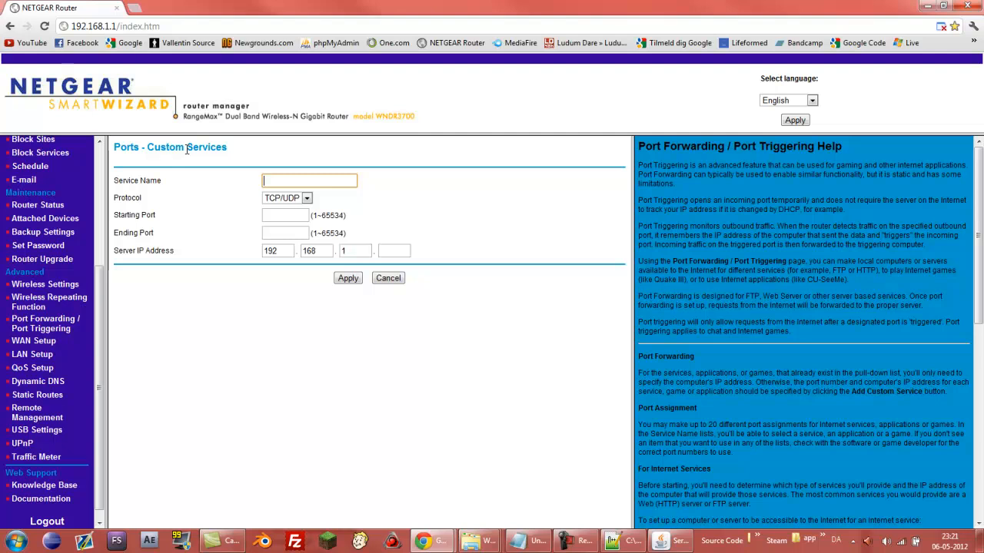
{"action": "type", "text": "Name1"}
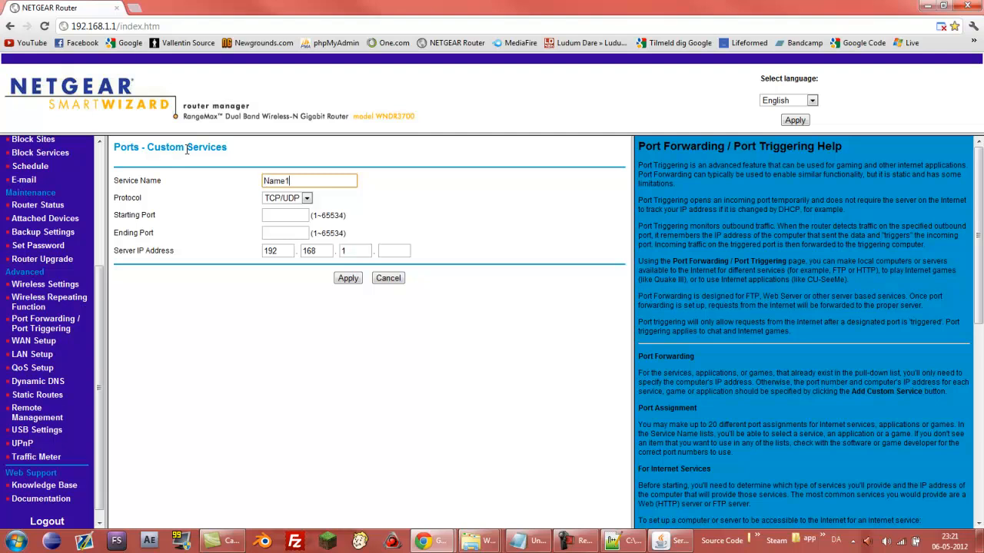
{"action": "type", "text": "S"}
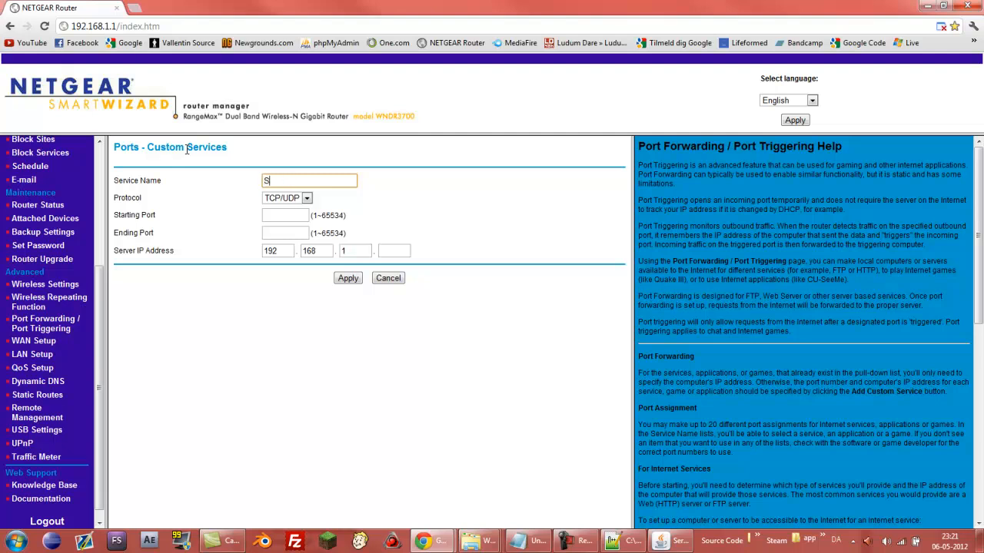
{"action": "type", "text": "ervice1"}
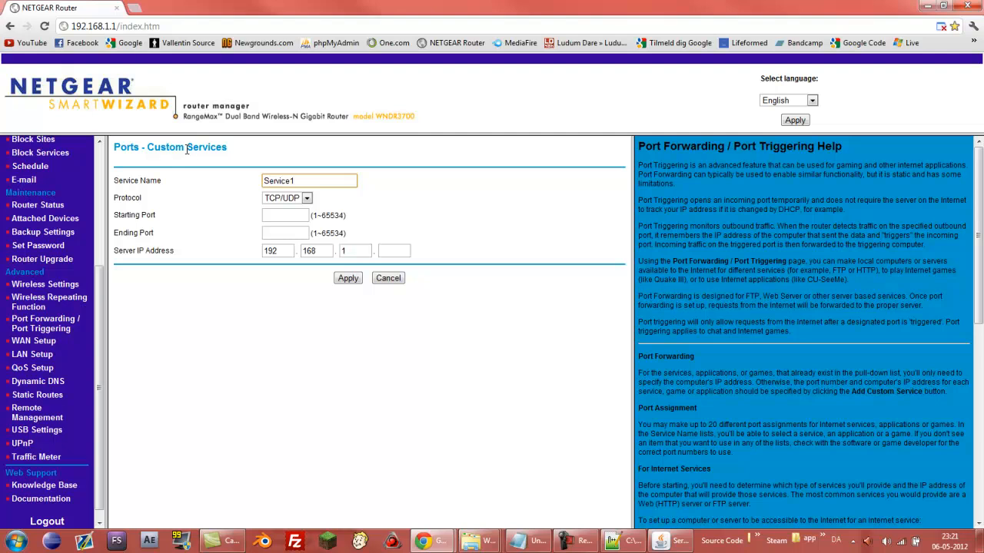
{"action": "left_click", "coordinate": [306, 198]}
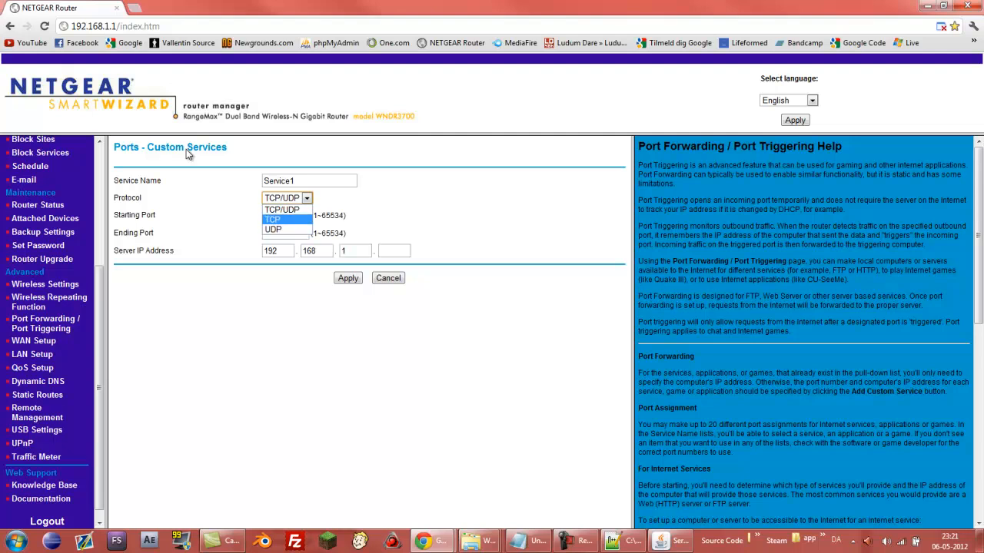
{"action": "left_click", "coordinate": [280, 209]}
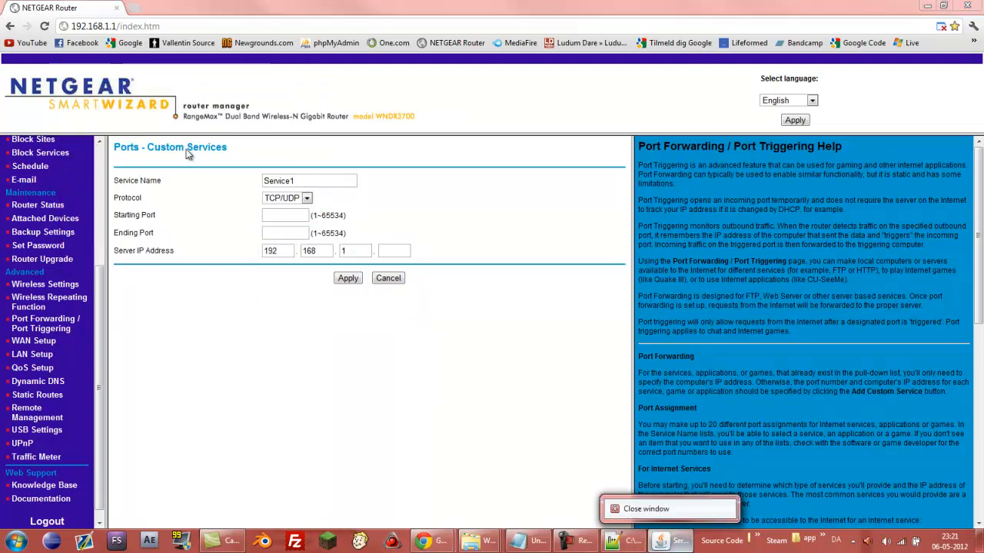
{"action": "left_click", "coordinate": [644, 509]}
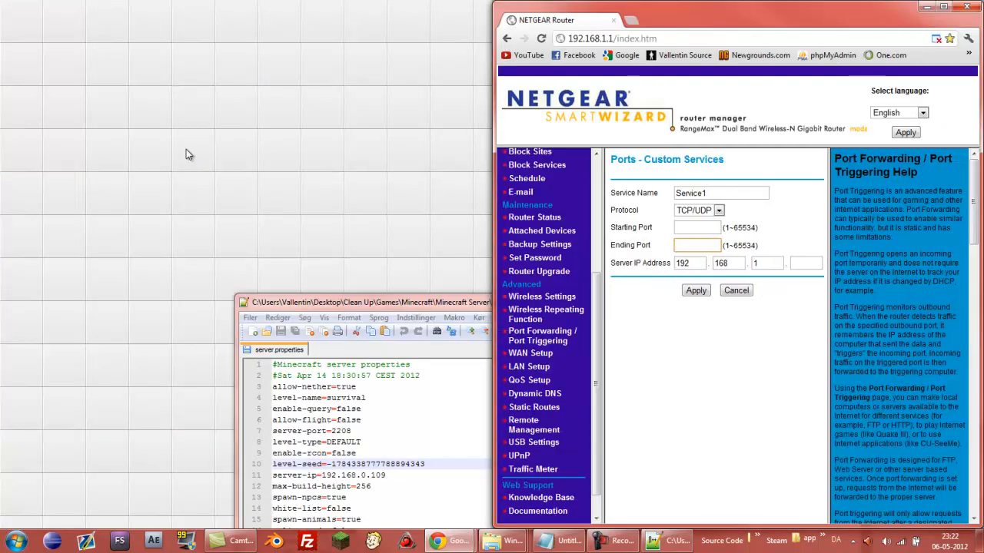
Step: Consult server-port=2208 in server.properties, then start a Command Prompt
{"action": "left_click", "coordinate": [696, 227]}
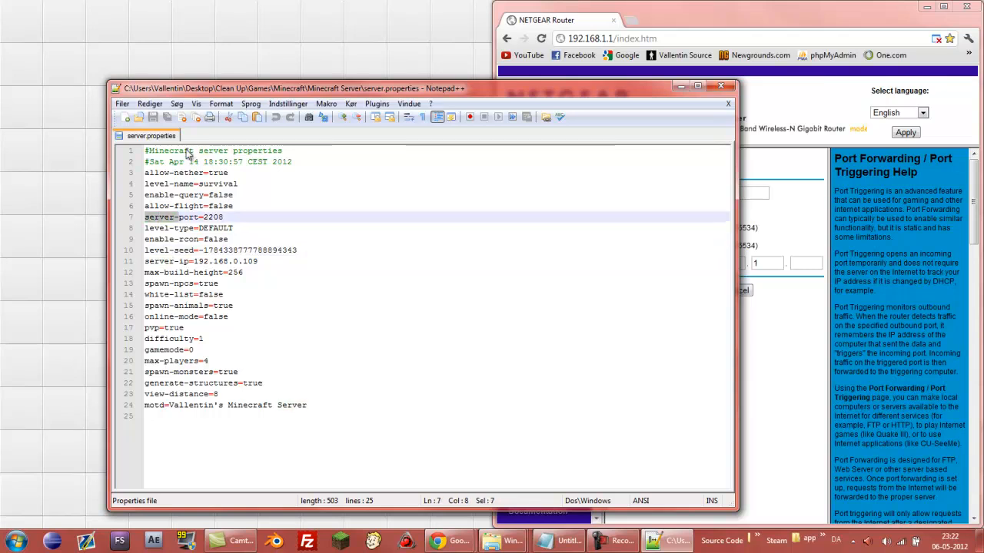
{"action": "double_click", "coordinate": [213, 217]}
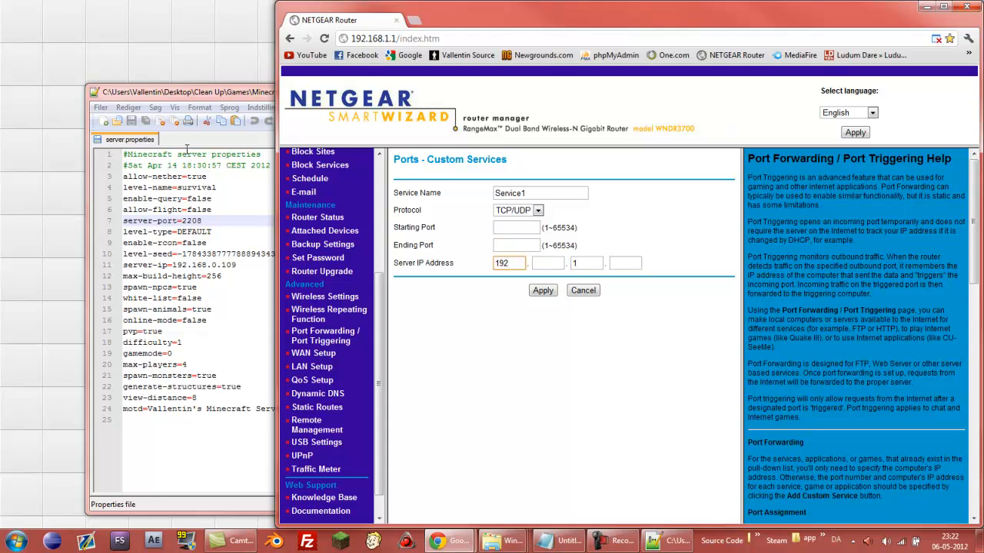
{"action": "left_click", "coordinate": [547, 263]}
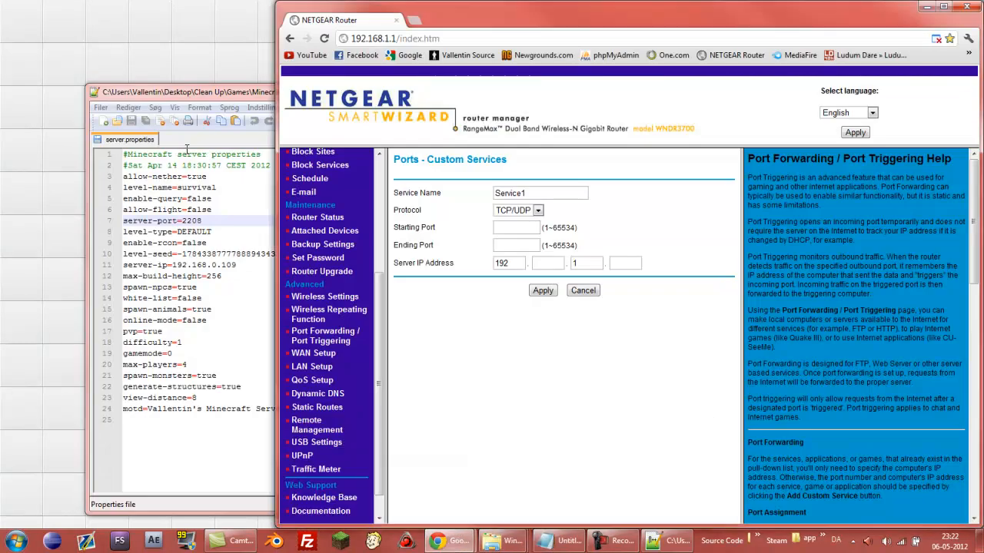
{"action": "left_click", "coordinate": [13, 541]}
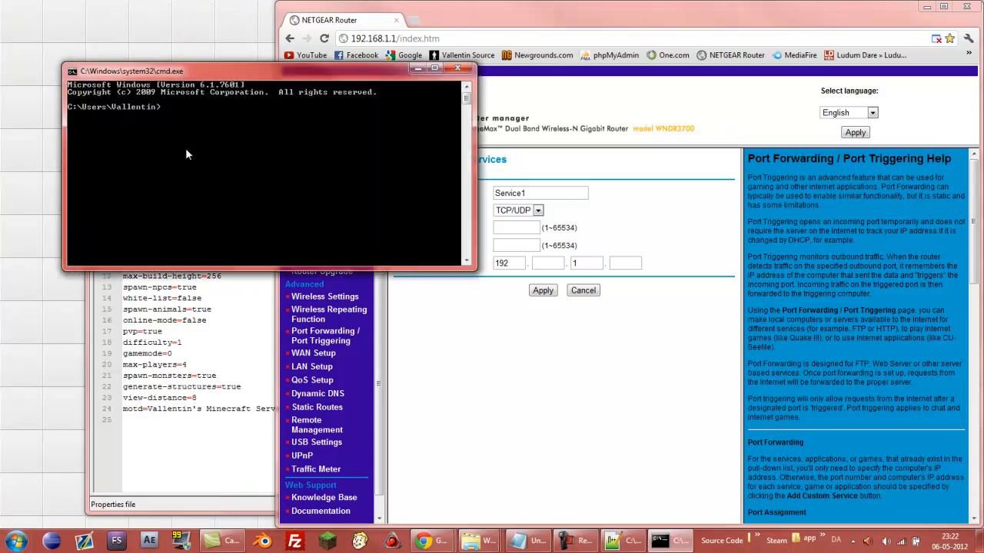
Step: Find the IP with ipconfig and apply Service1 on port 50895 to server 192.168.1.172
{"action": "type", "text": "ipconfig"}
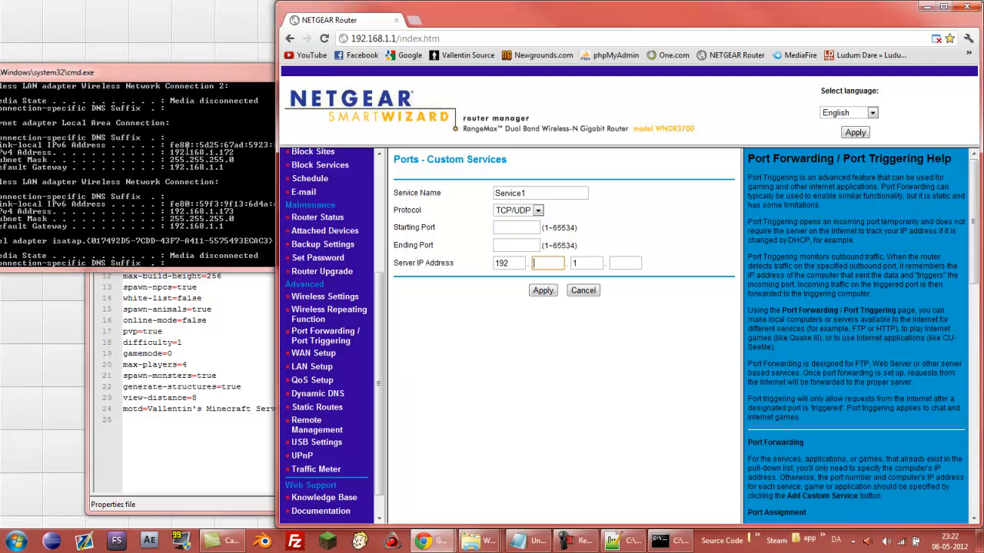
{"action": "type", "text": "1"}
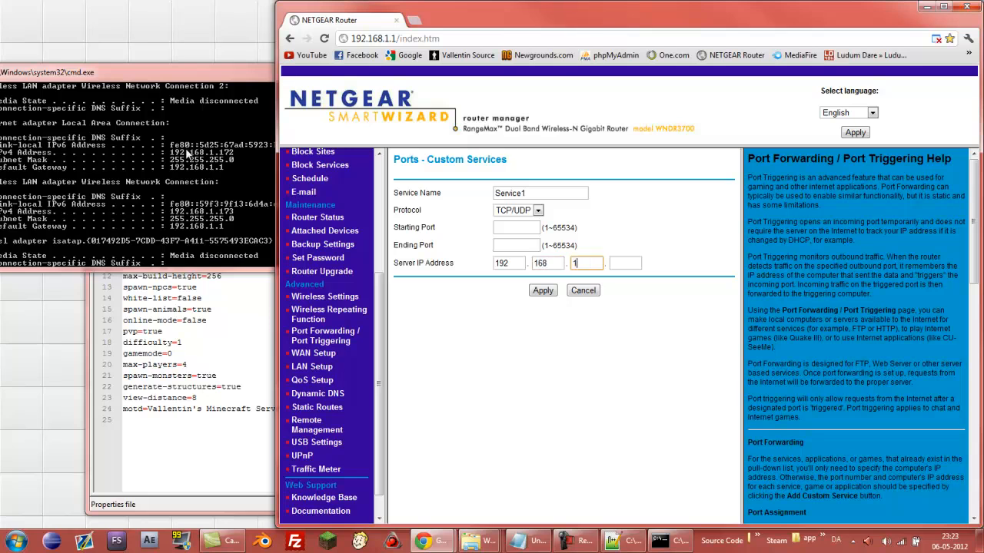
{"action": "type", "text": "172"}
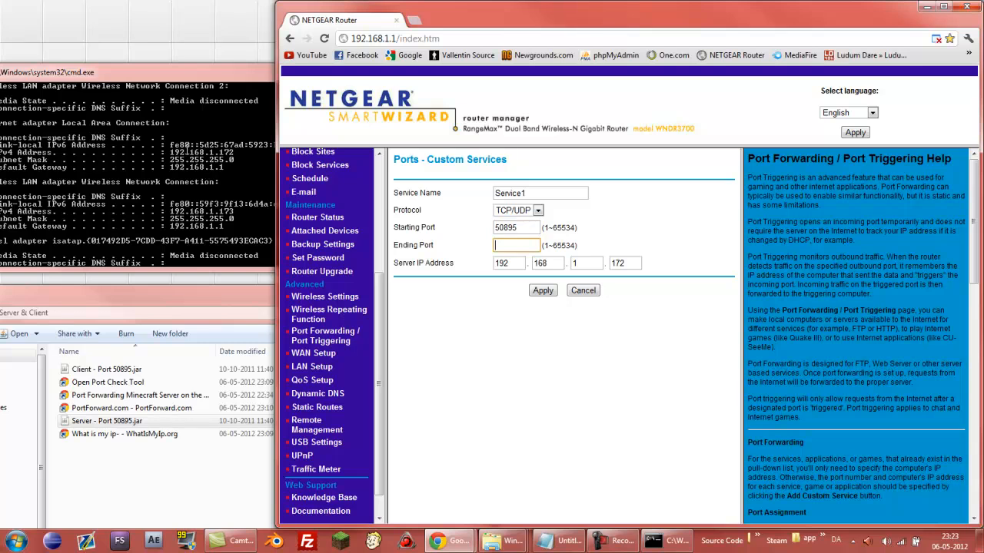
{"action": "type", "text": "50895"}
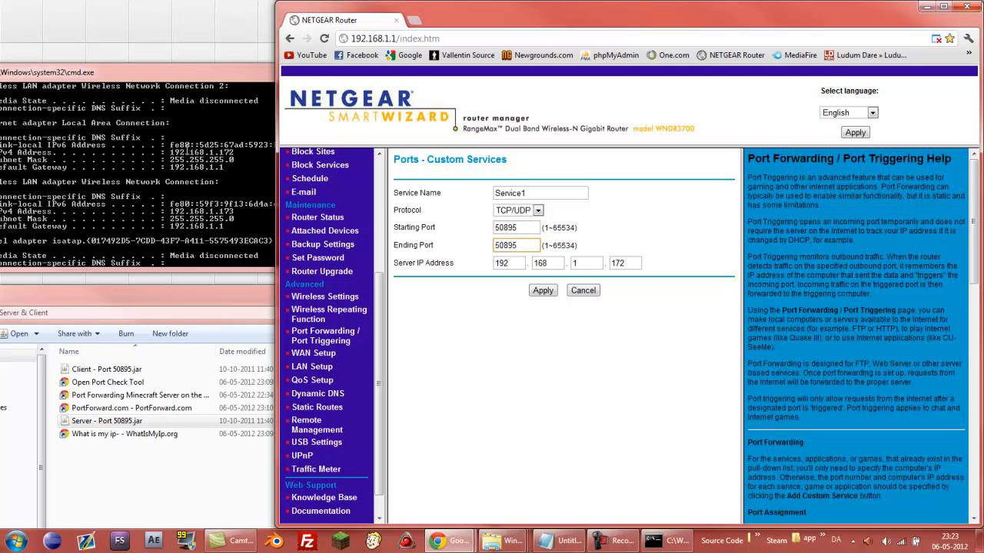
{"action": "left_click", "coordinate": [542, 291]}
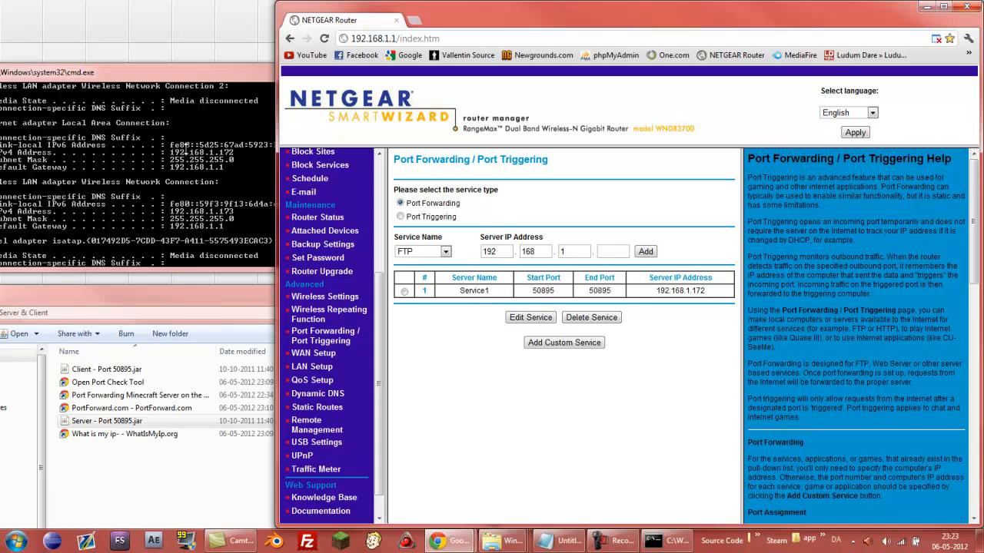
{"action": "mouse_move", "coordinate": [186, 155]}
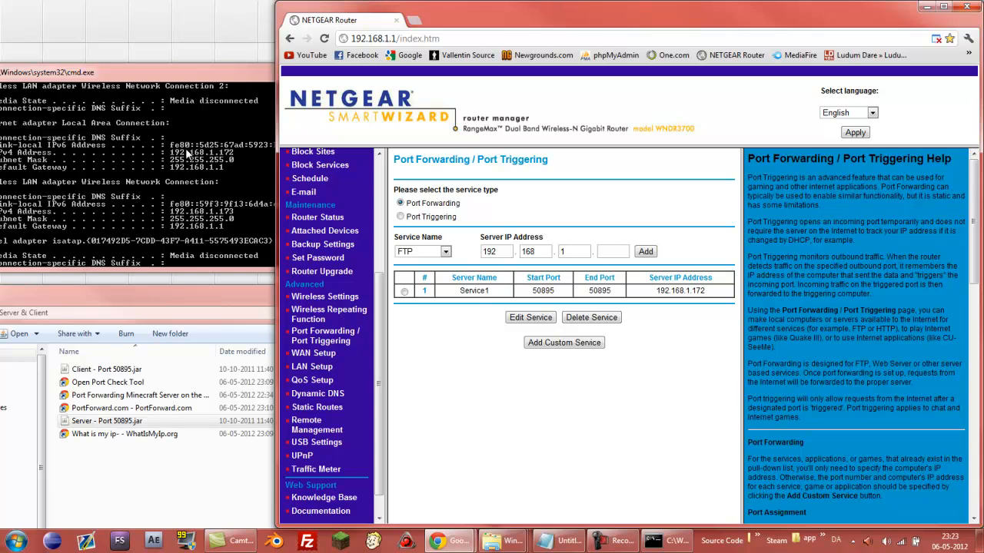
Step: Minimize the router settings browser window
{"action": "left_click", "coordinate": [404, 290]}
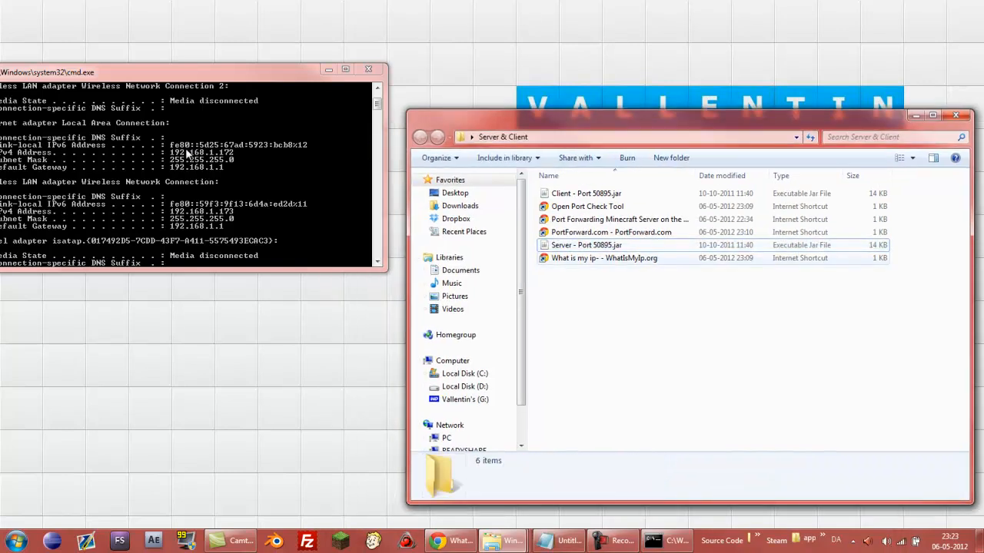
Step: Launch the What is my ip and Open Port Check Tool shortcuts to reach CanYouSeeMe.org
{"action": "left_click", "coordinate": [602, 258]}
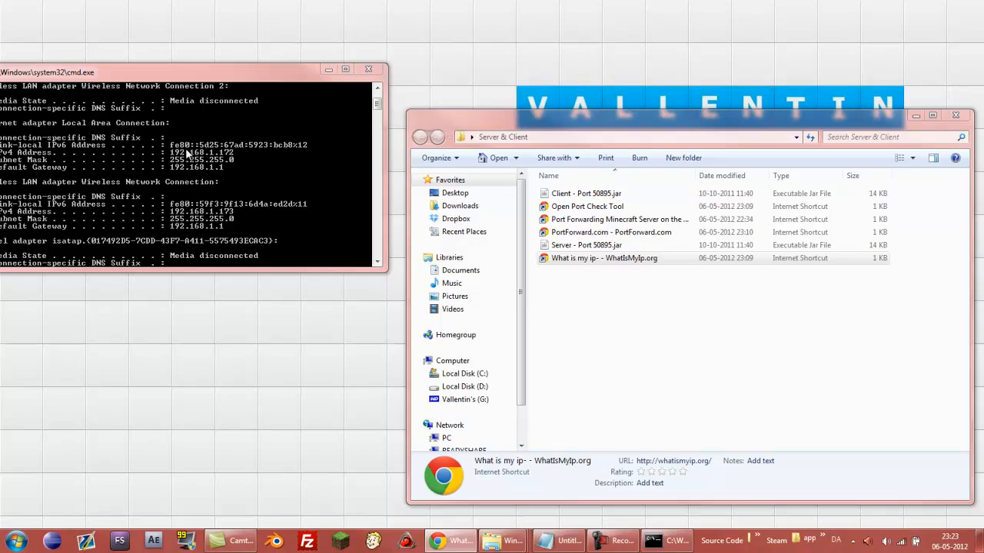
{"action": "double_click", "coordinate": [604, 257]}
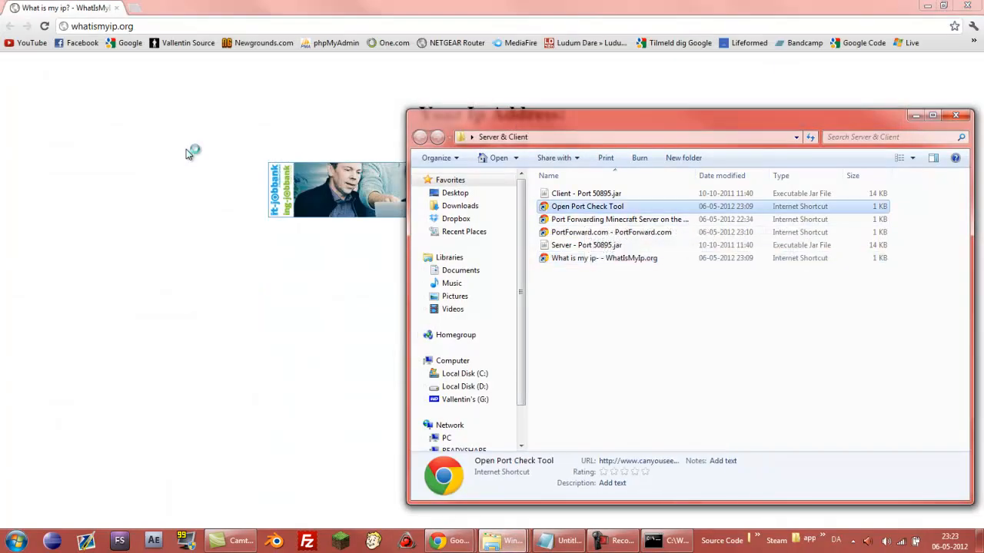
{"action": "double_click", "coordinate": [584, 206]}
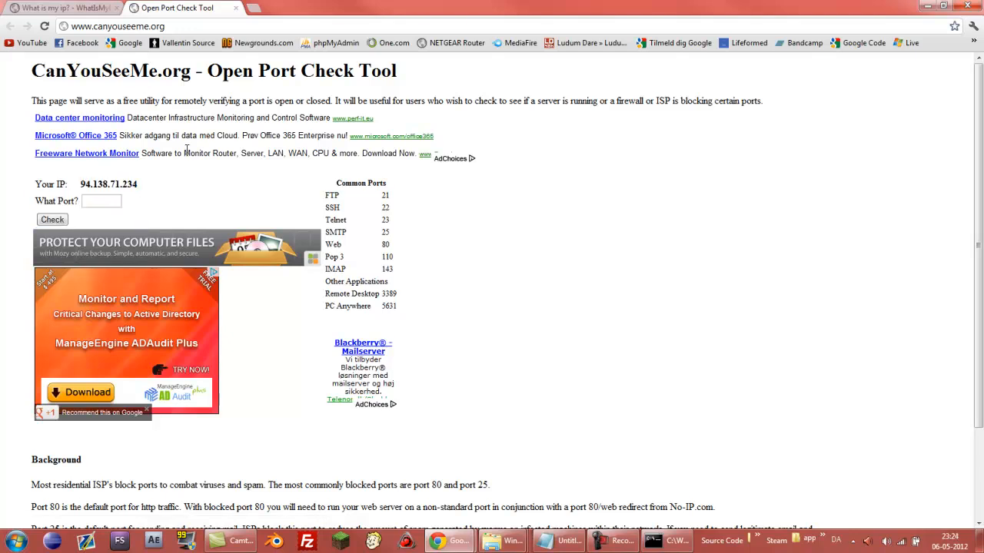
Step: Check port 50895 on CanYouSeeMe.org, which reports connection refused
{"action": "left_click", "coordinate": [100, 200]}
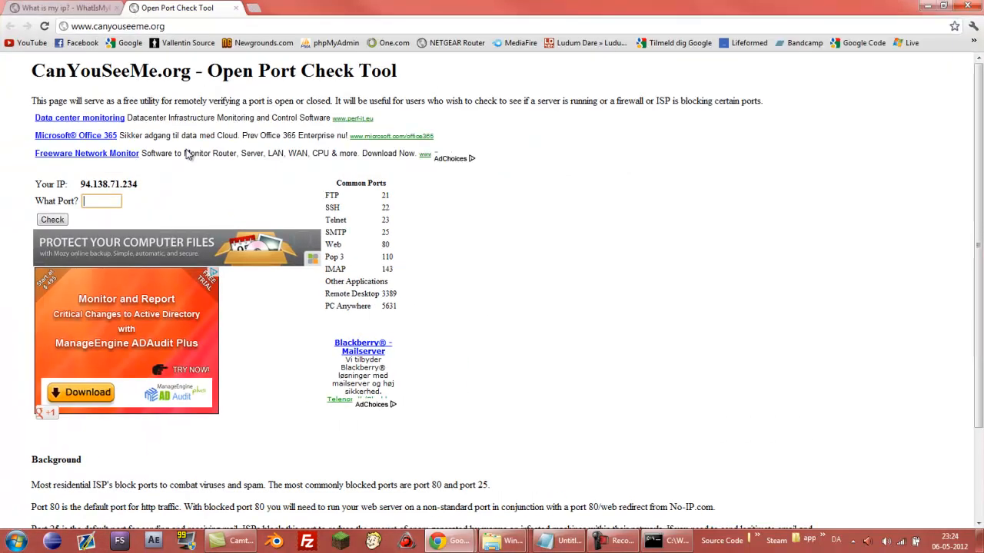
{"action": "type", "text": "50895"}
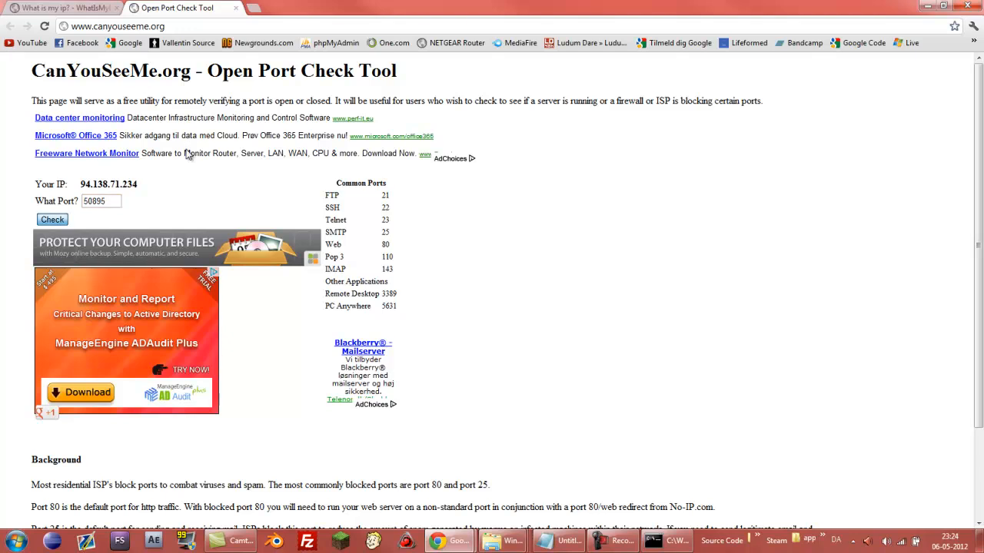
{"action": "left_click", "coordinate": [52, 219]}
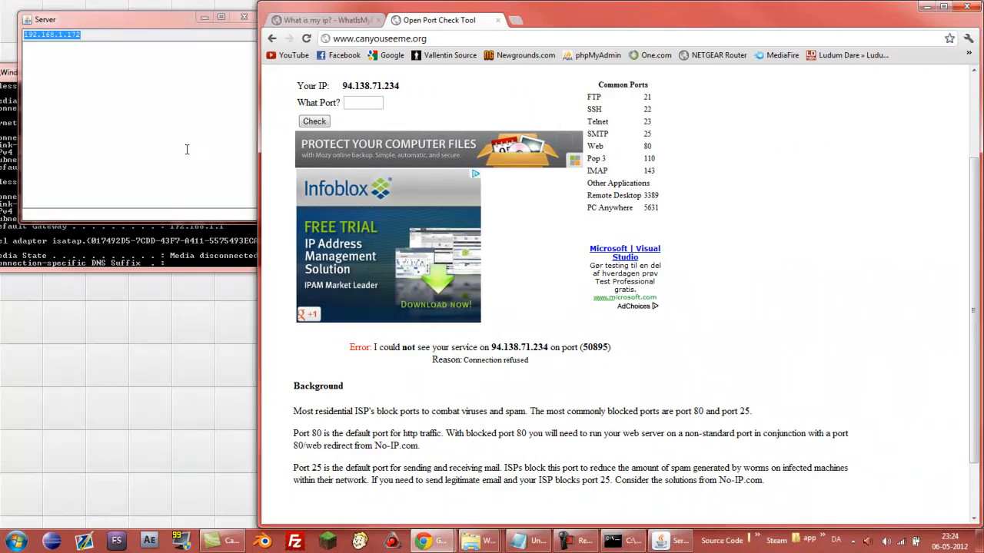
Step: Recheck port 50895 (reported open) and then port 5251 (reported unreachable) on CanYouSeeMe.org
{"action": "type", "text": "50895"}
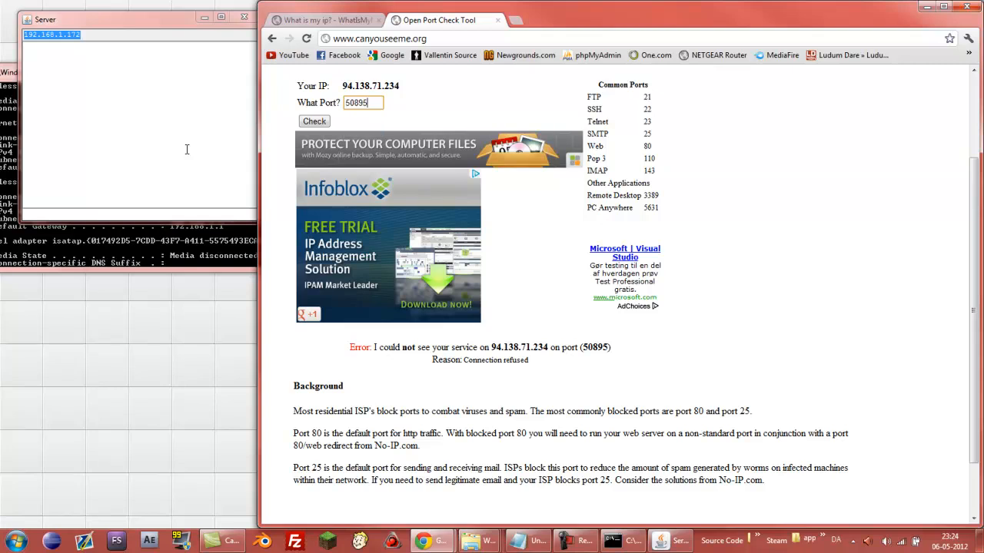
{"action": "left_click", "coordinate": [313, 120]}
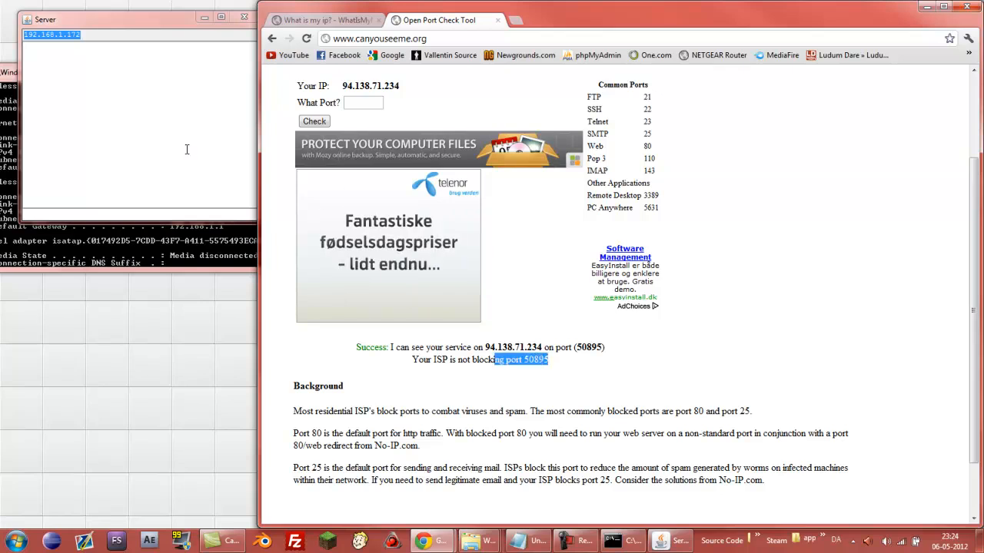
{"action": "type", "text": "5251"}
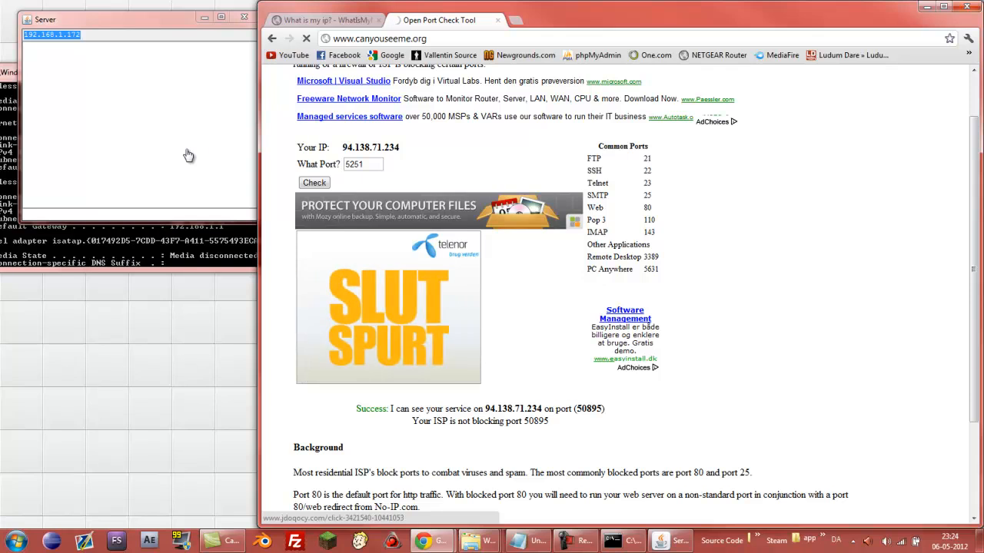
{"action": "scroll", "scroll_direction": "down", "scroll_amount": 3}
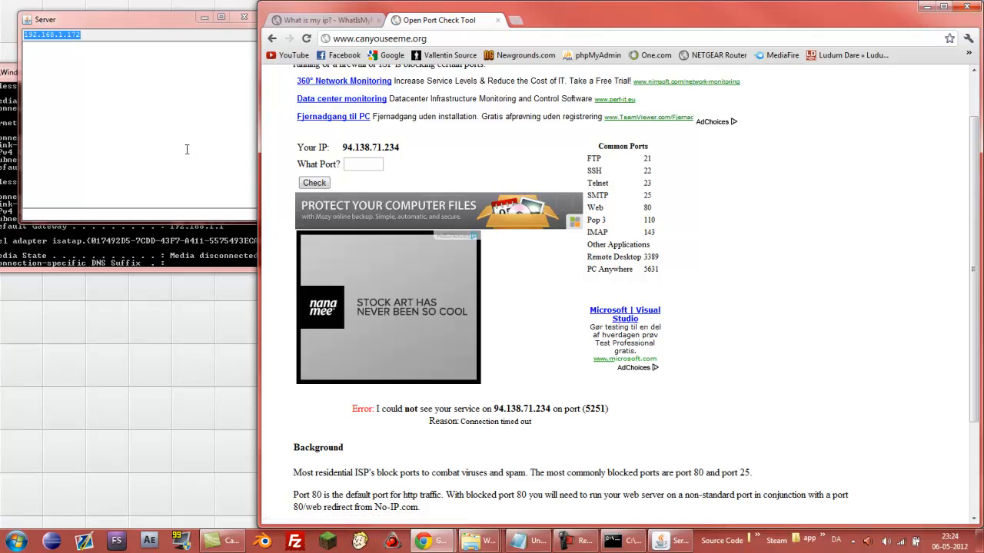
{"action": "scroll", "scroll_direction": "down", "scroll_amount": 3}
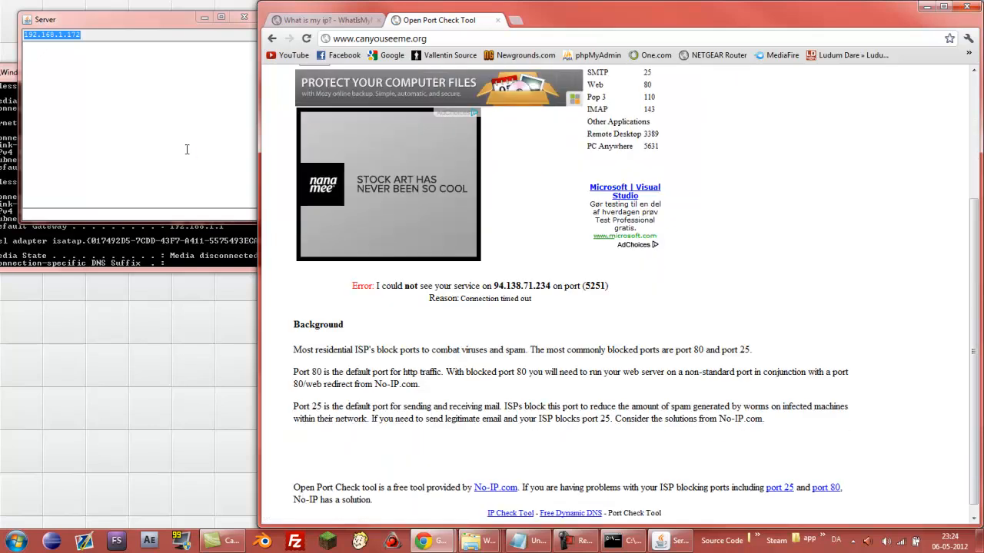
{"action": "scroll", "scroll_direction": "up", "scroll_amount": 3}
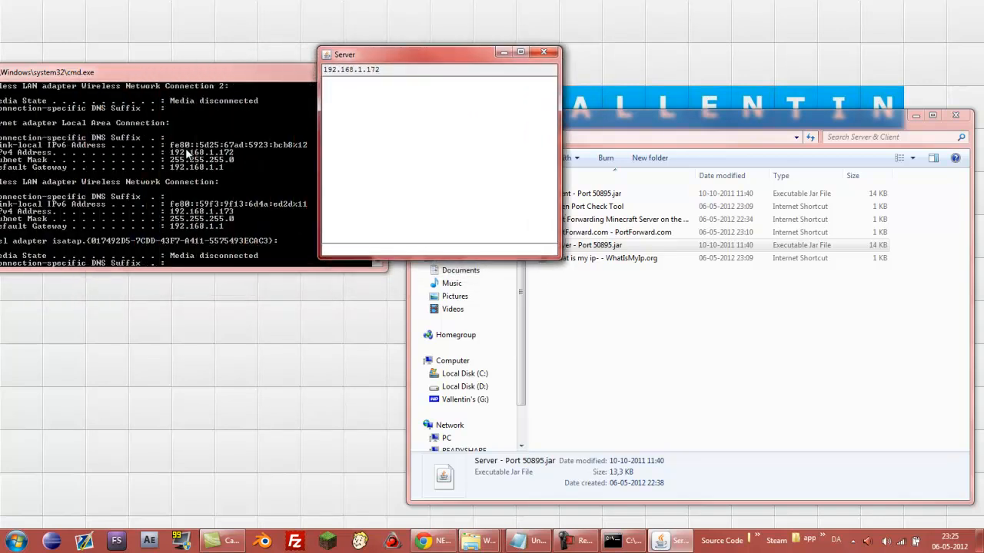
Step: Move the Java Server window to the left of the screen
{"action": "left_click_drag", "start_coordinate": [344, 54], "coordinate": [386, 47]}
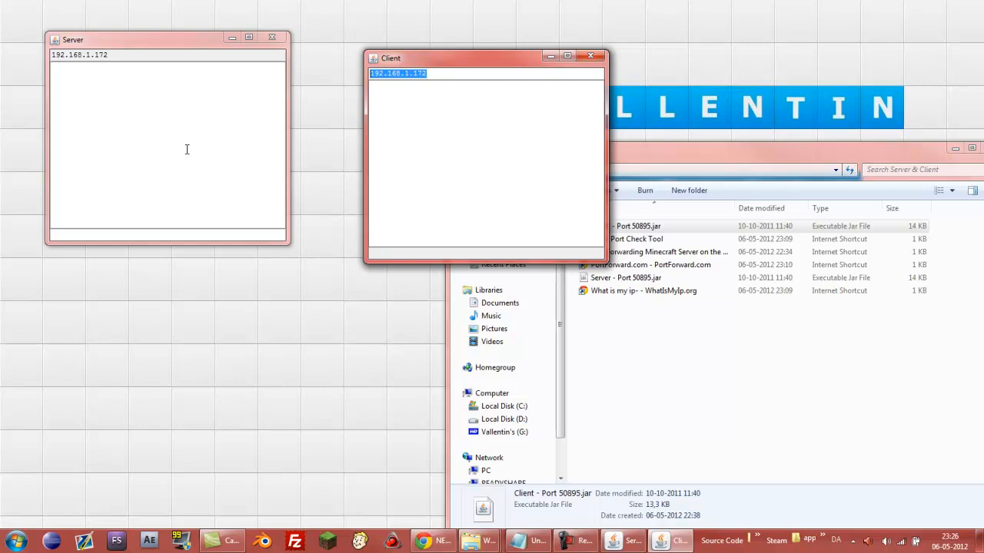
{"action": "type", "text": "94.138.71.234"}
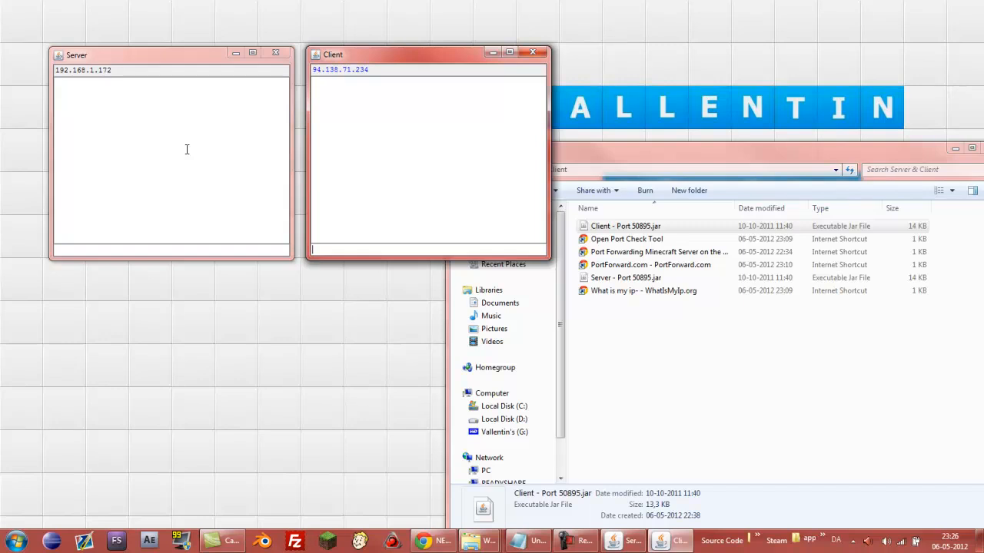
{"action": "type", "text": "wqdqdqwdqwd"}
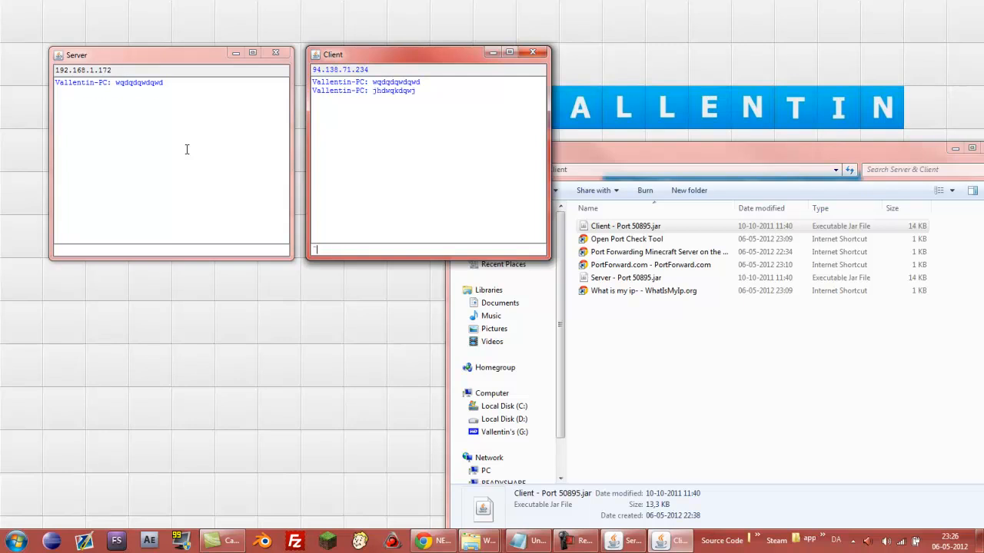
{"action": "type", "text": "dqwqddwq"}
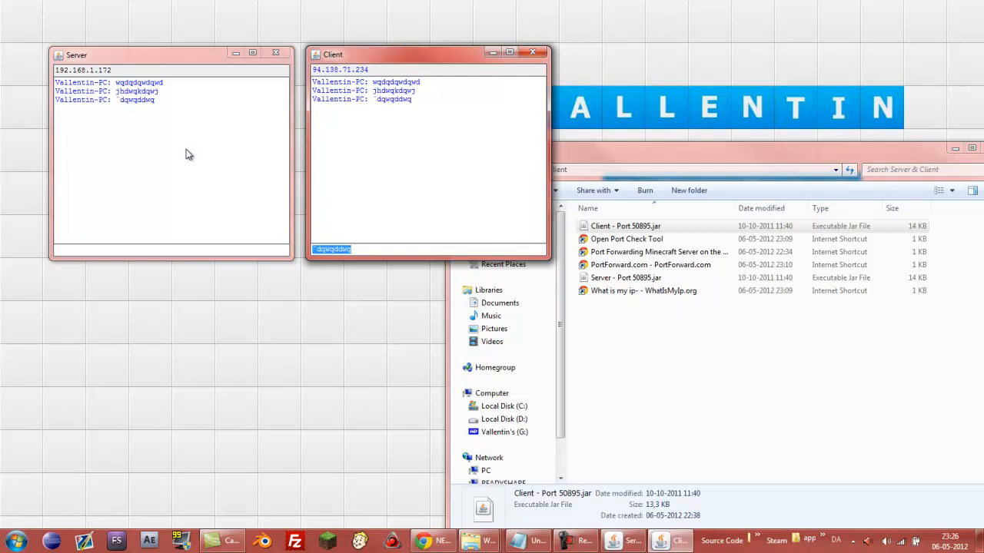
{"action": "left_click", "coordinate": [275, 53]}
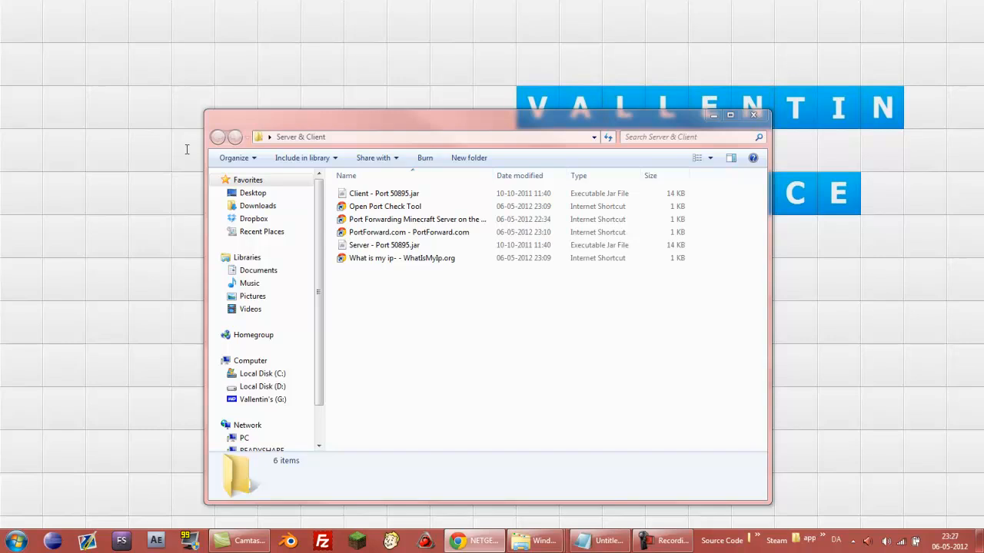
{"action": "mouse_move", "coordinate": [189, 155]}
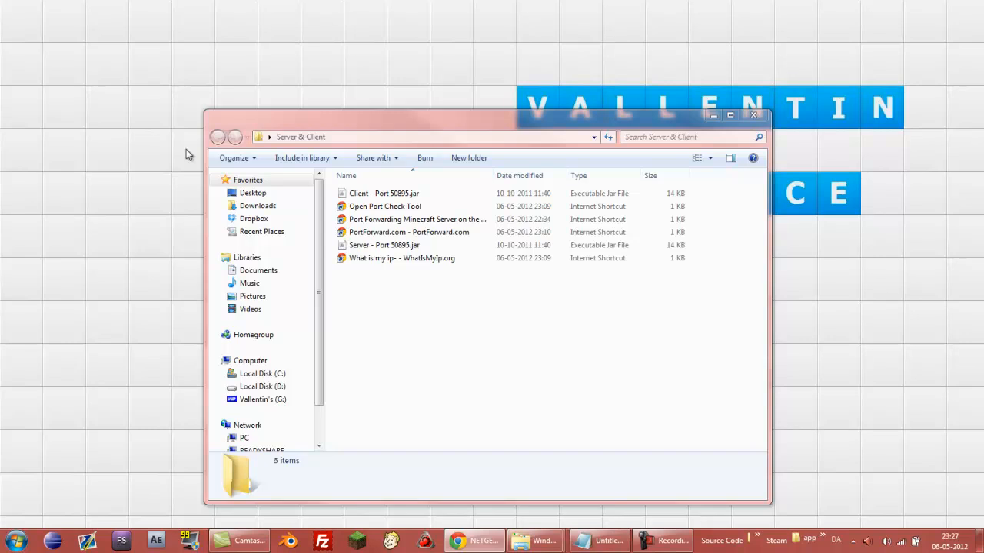